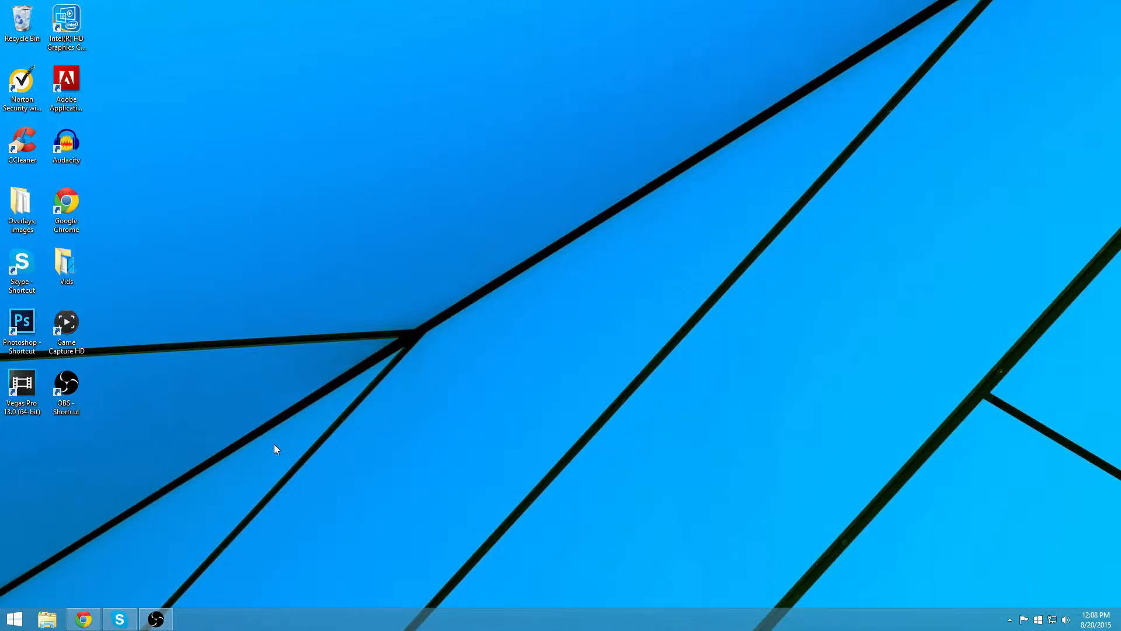
{"action": "mouse_move", "coordinate": [296, 408]}
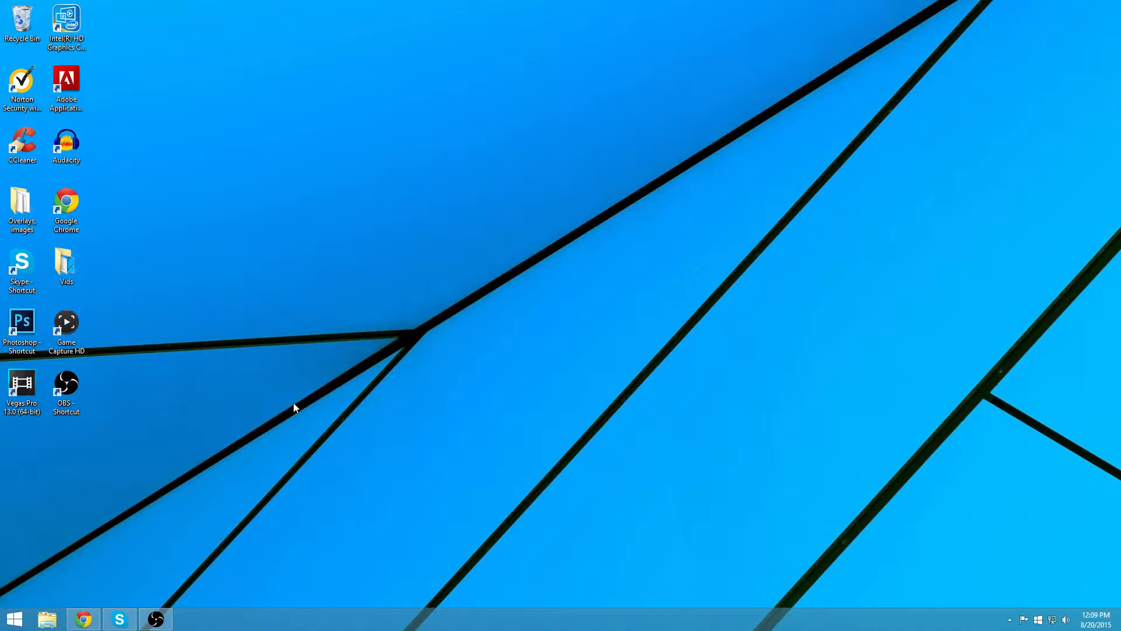
{"action": "mouse_move", "coordinate": [462, 182]}
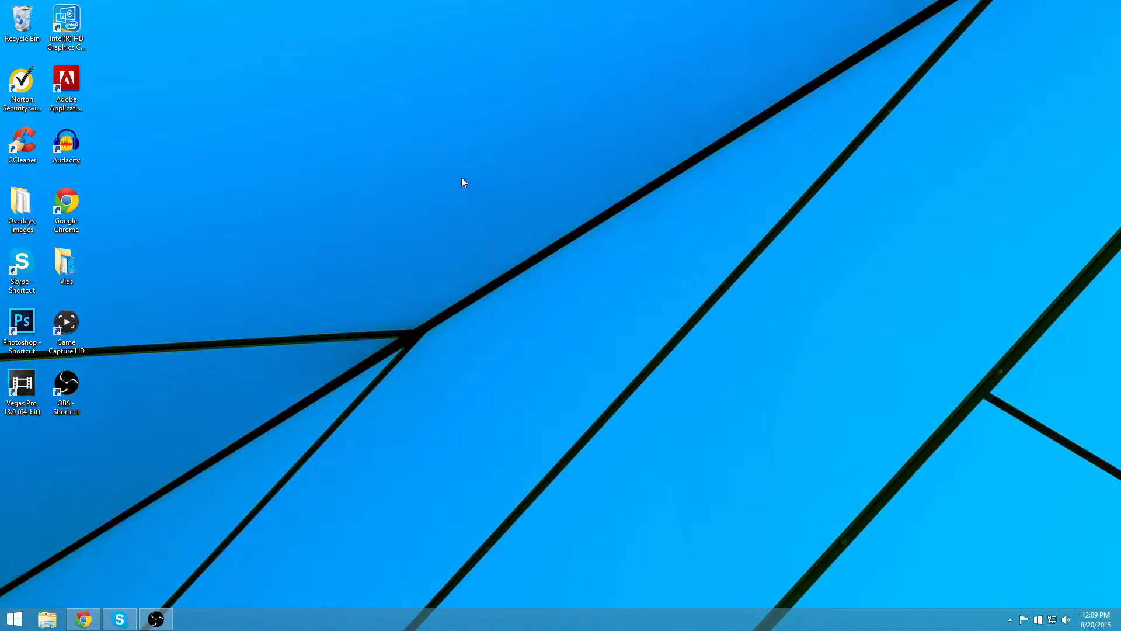
{"action": "mouse_move", "coordinate": [842, 319]}
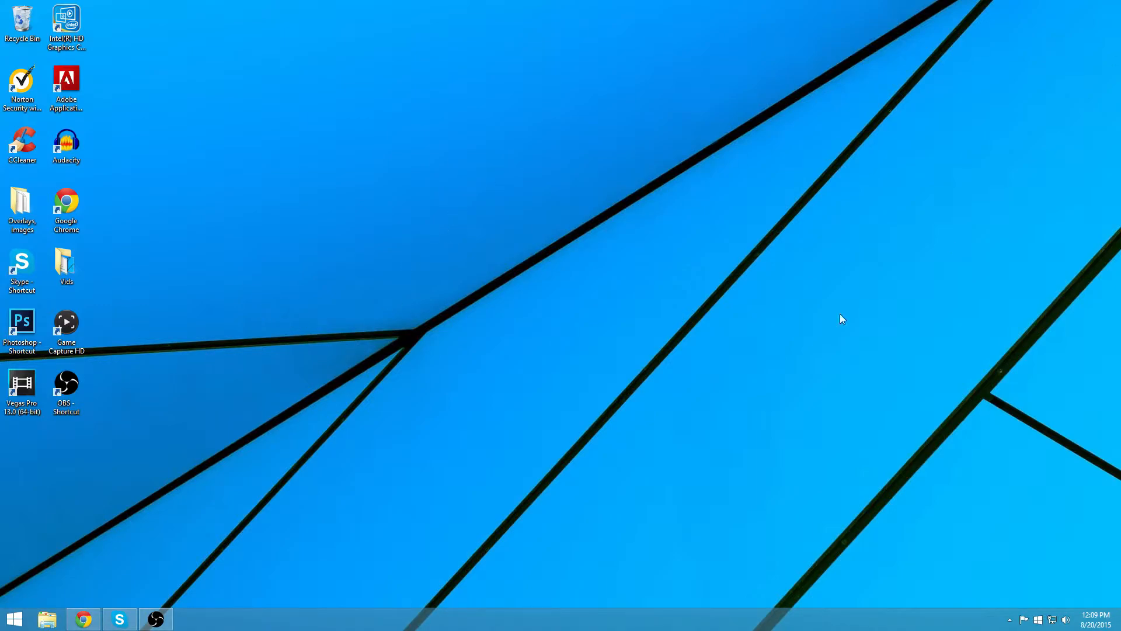
{"action": "mouse_move", "coordinate": [234, 379]}
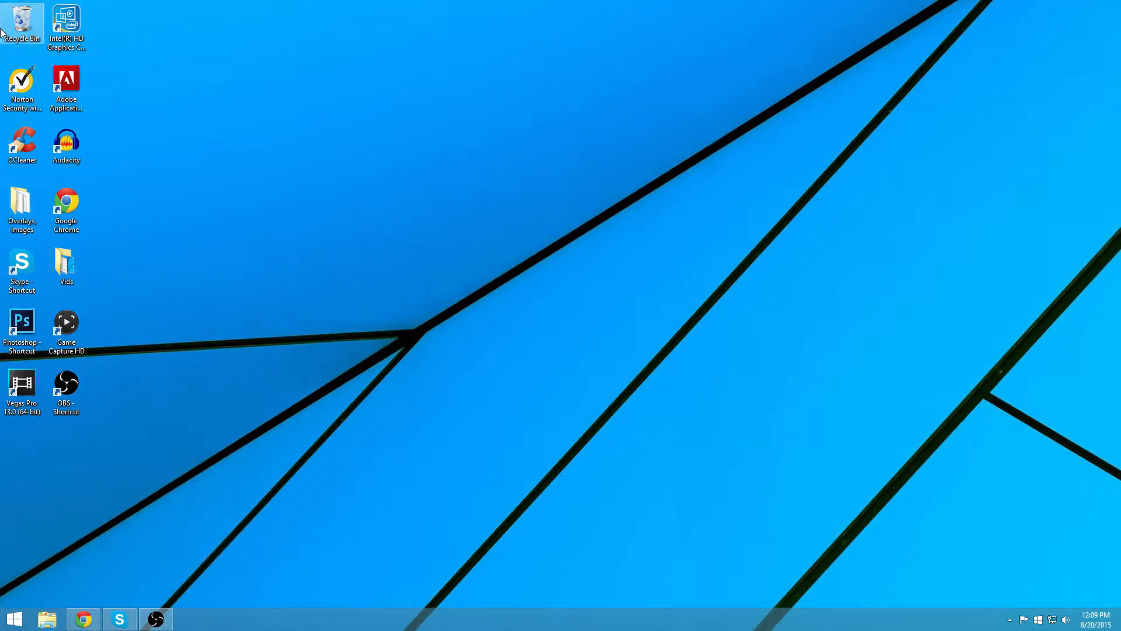
- Browse the C drive to the OBS program folder under Program Files (x86)
{"action": "left_click", "coordinate": [65, 391]}
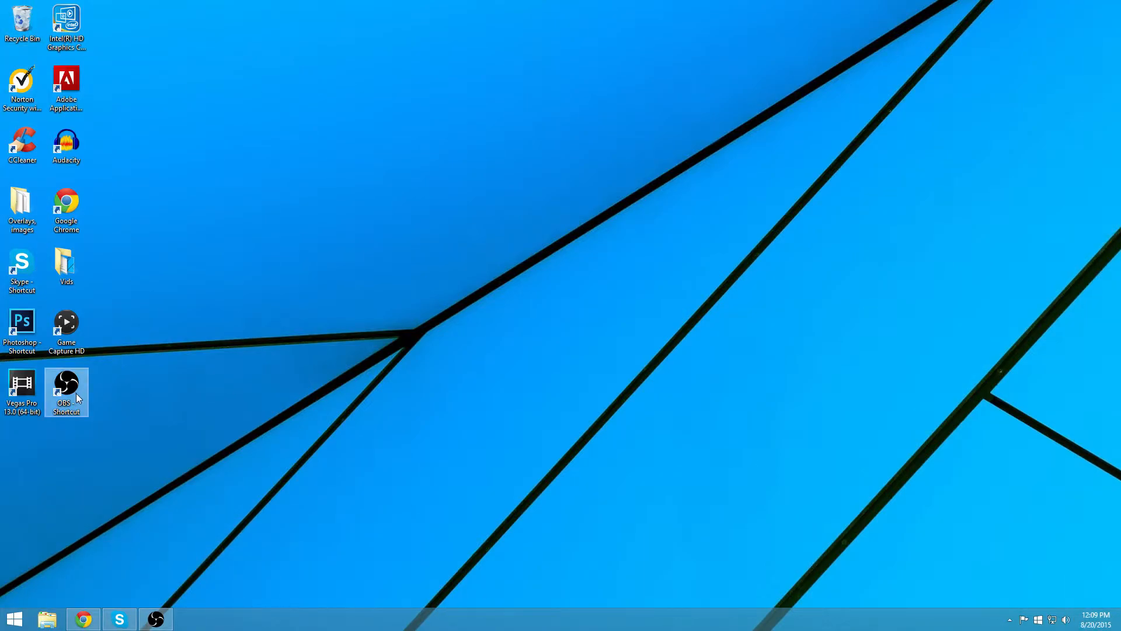
{"action": "left_click", "coordinate": [66, 387]}
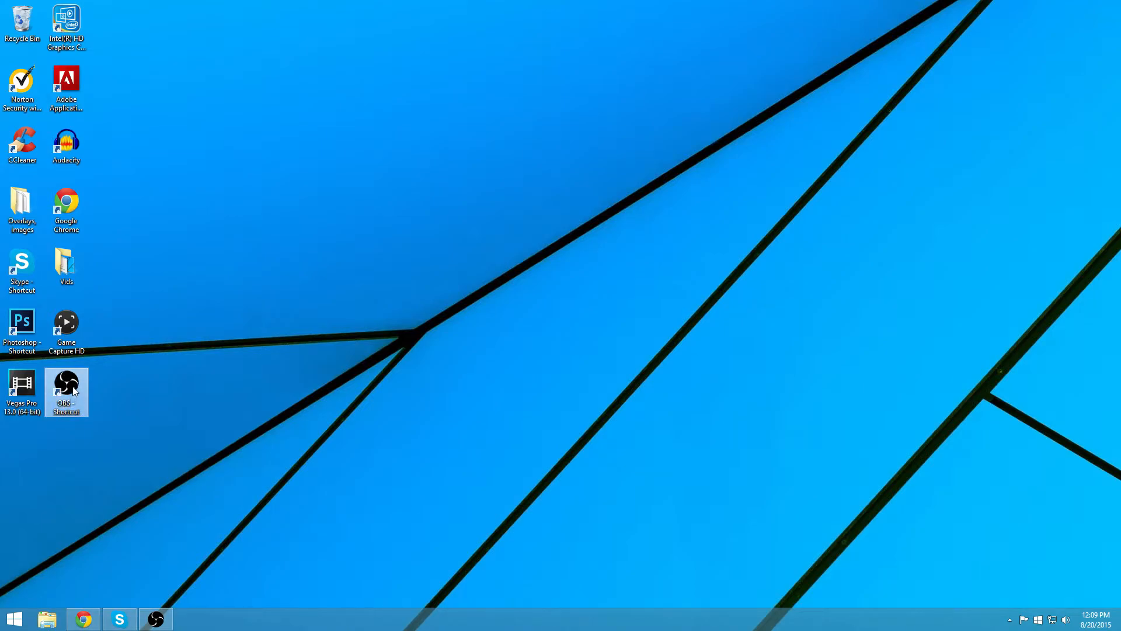
{"action": "left_click_drag", "start_coordinate": [65, 391], "coordinate": [107, 334]}
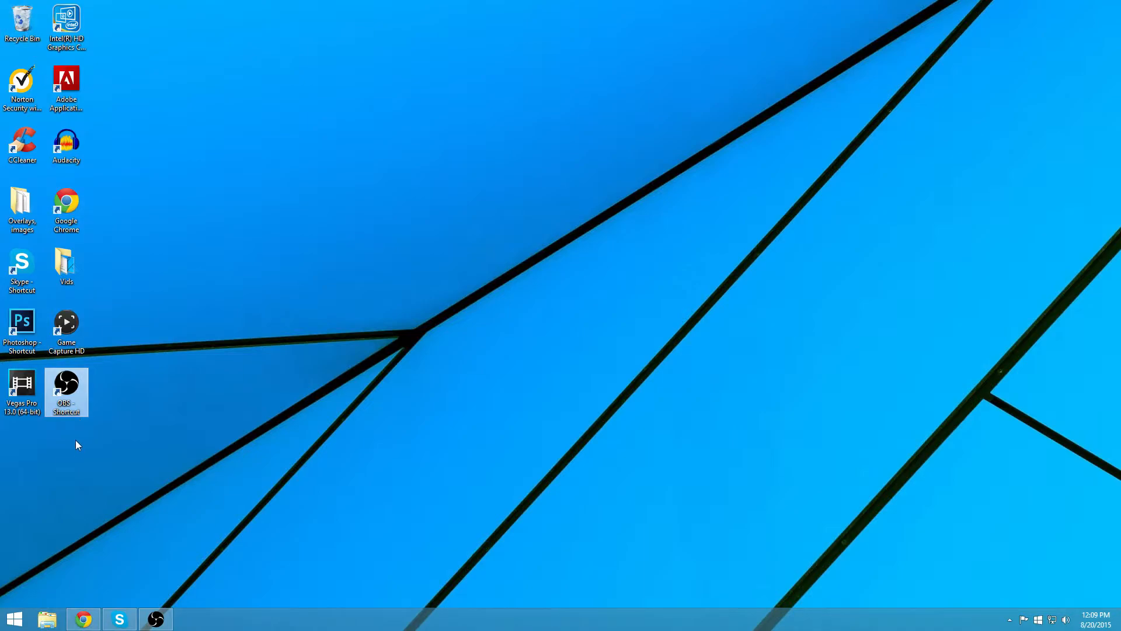
{"action": "mouse_move", "coordinate": [91, 584]}
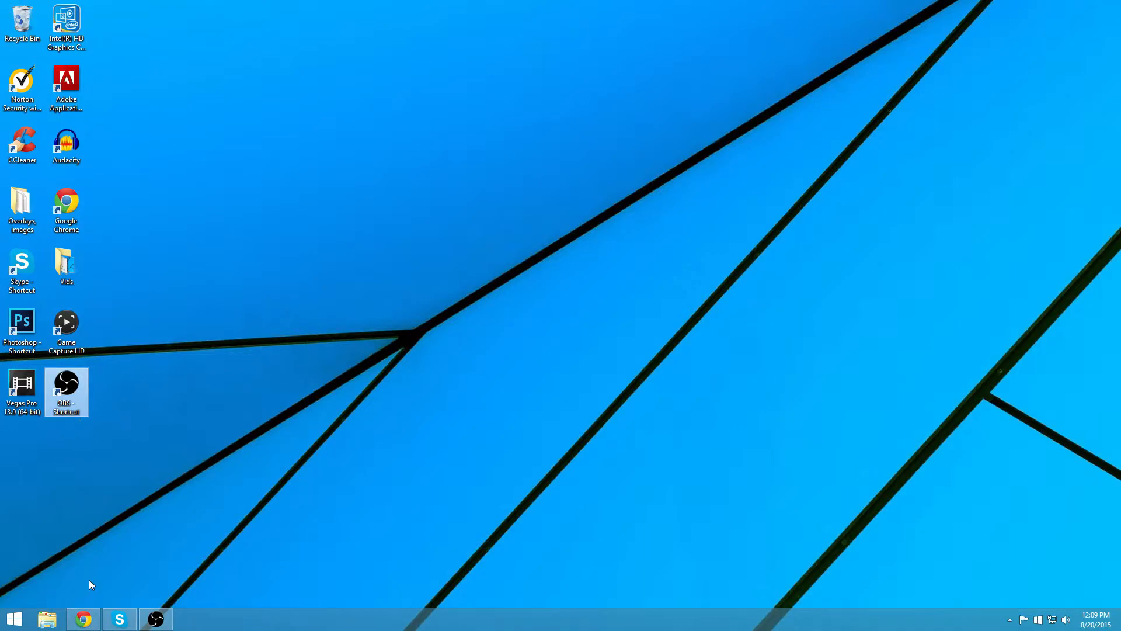
{"action": "left_click", "coordinate": [47, 617]}
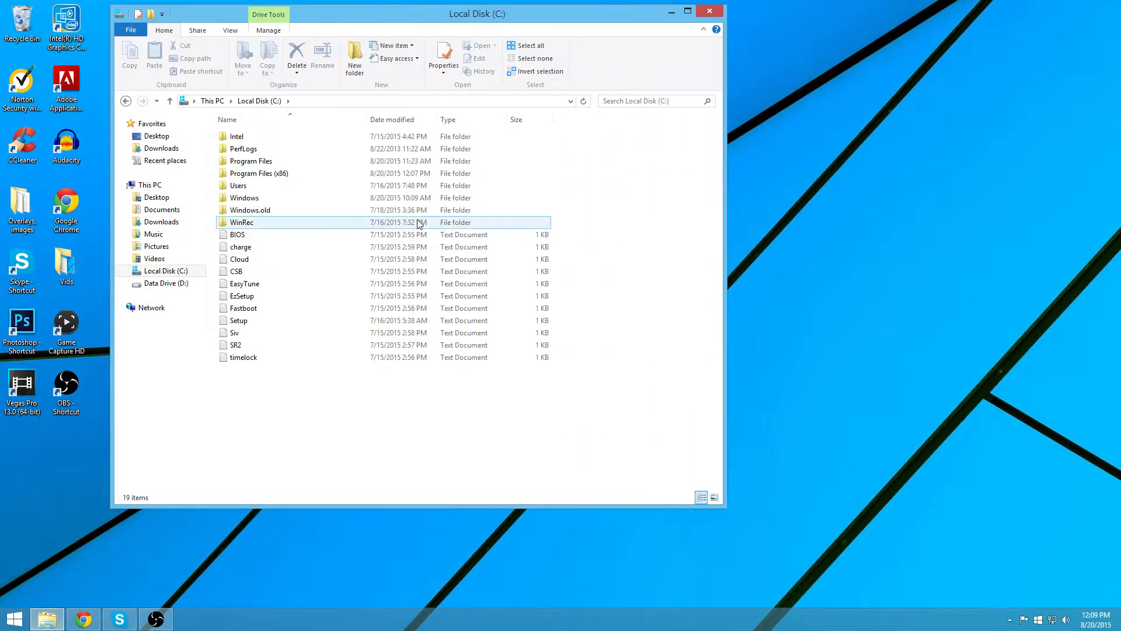
{"action": "left_click", "coordinate": [260, 173]}
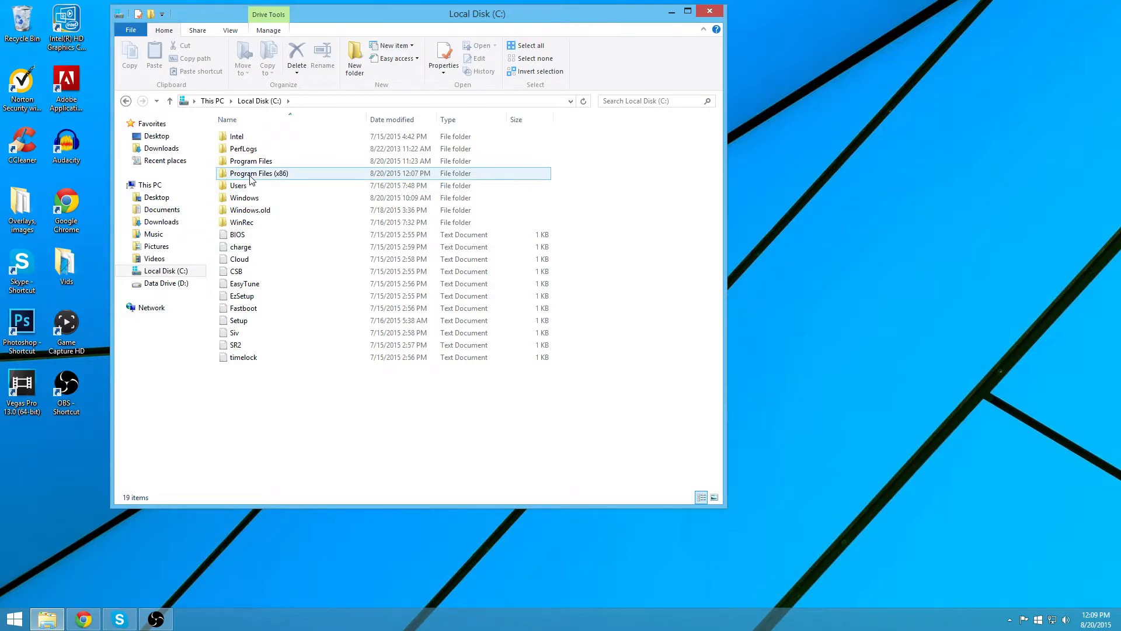
{"action": "left_click", "coordinate": [258, 173]}
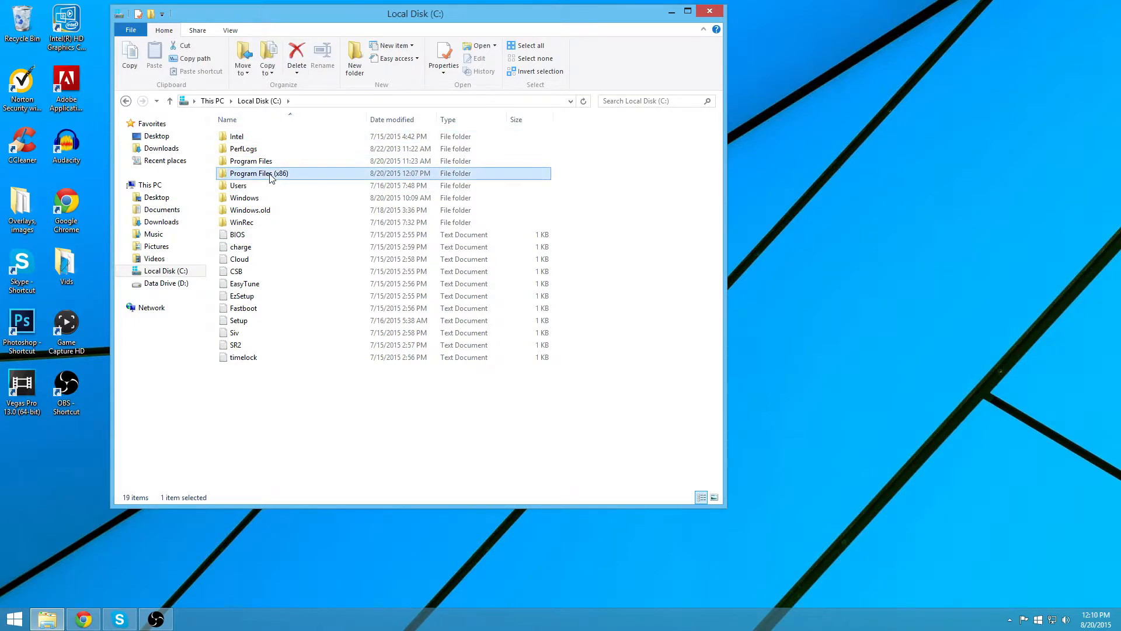
{"action": "double_click", "coordinate": [258, 173]}
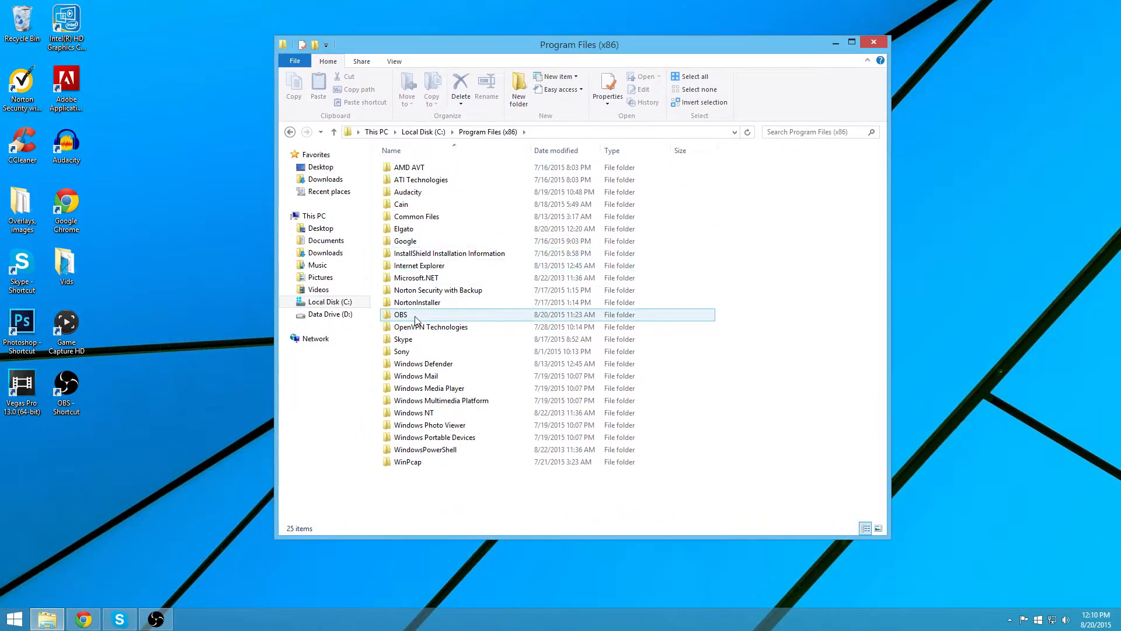
{"action": "double_click", "coordinate": [400, 314]}
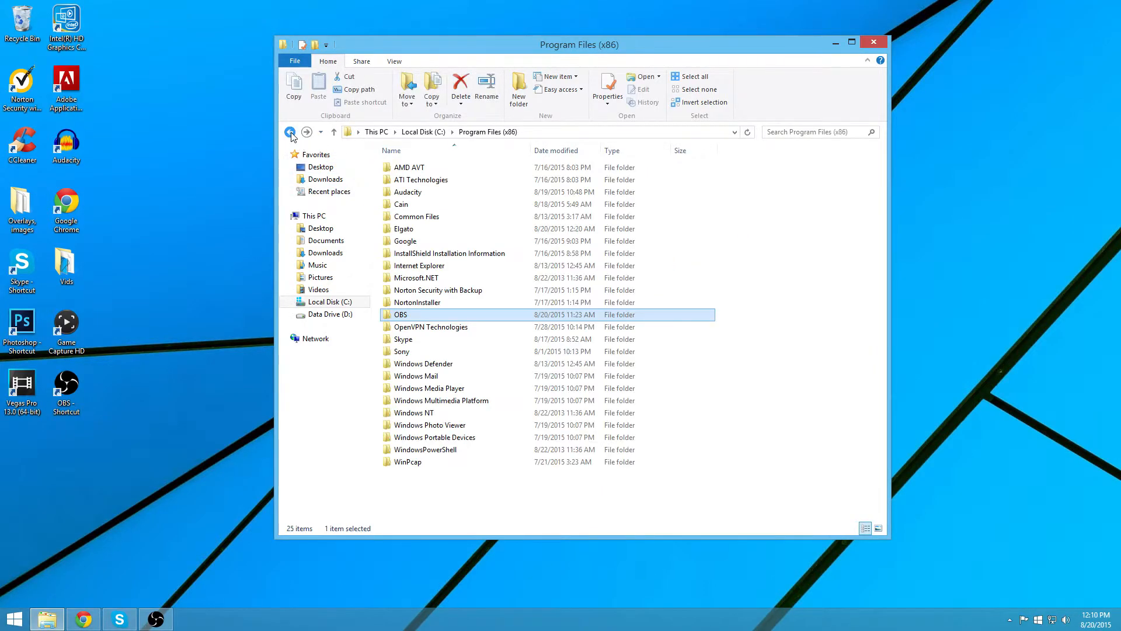
- Check the OBS application file's actions, then close the folder and return to the OBS shortcut
{"action": "left_click", "coordinate": [290, 132]}
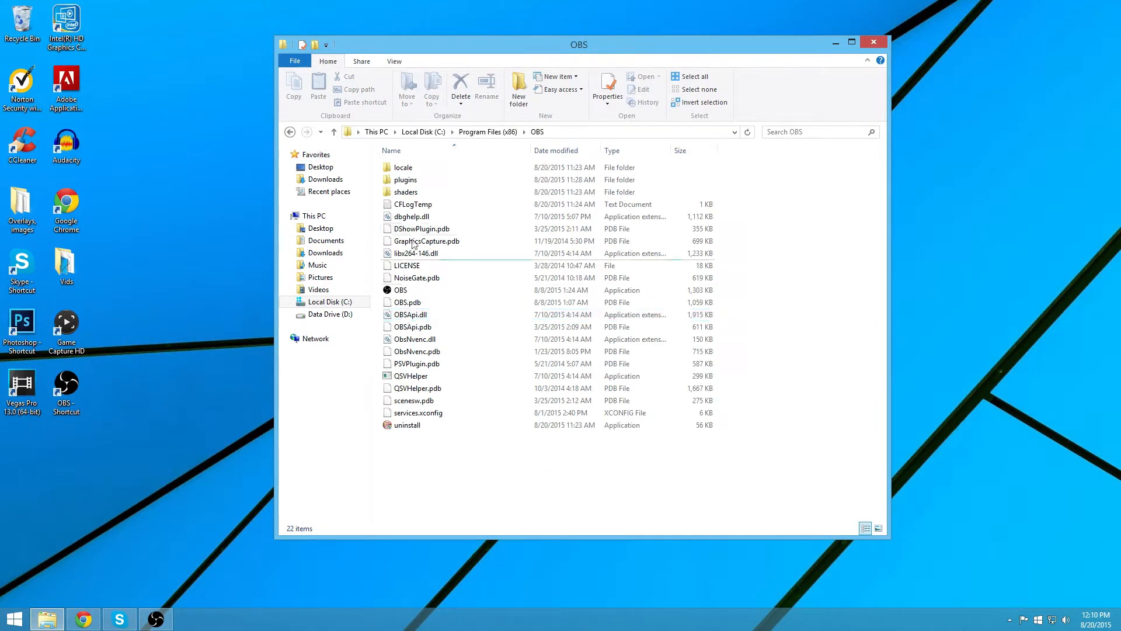
{"action": "left_click", "coordinate": [401, 290]}
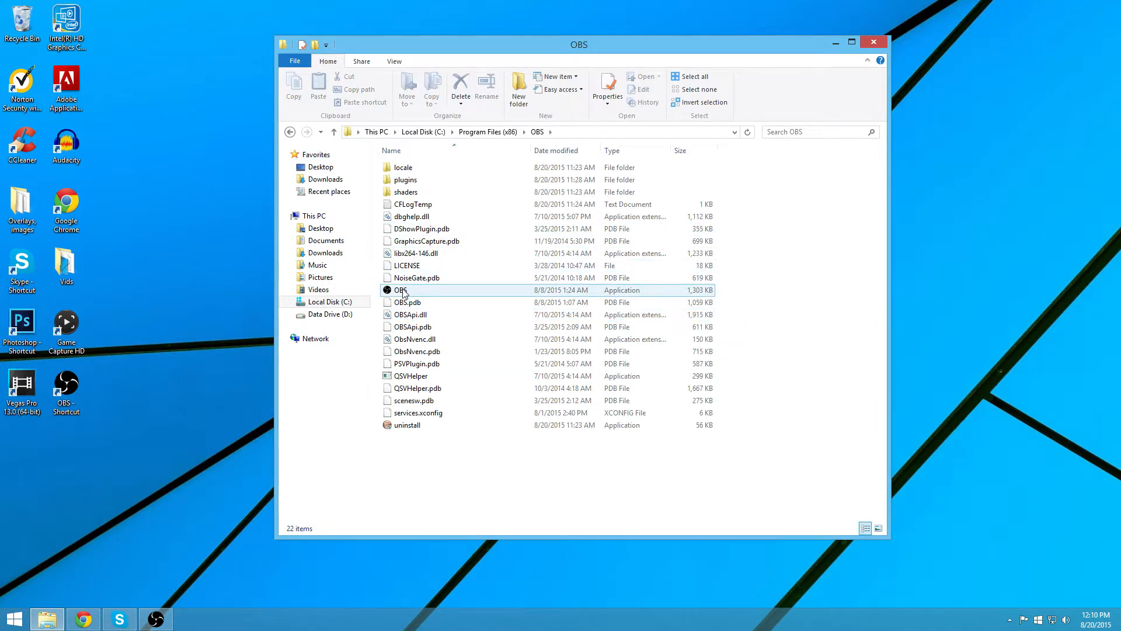
{"action": "right_click", "coordinate": [400, 290]}
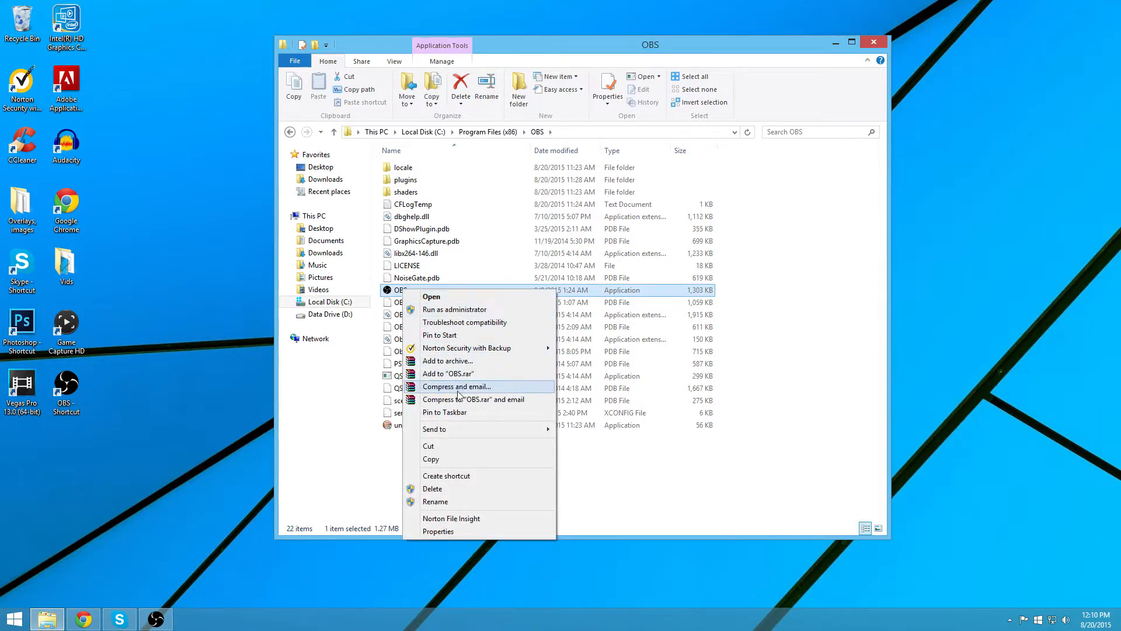
{"action": "mouse_move", "coordinate": [783, 90]}
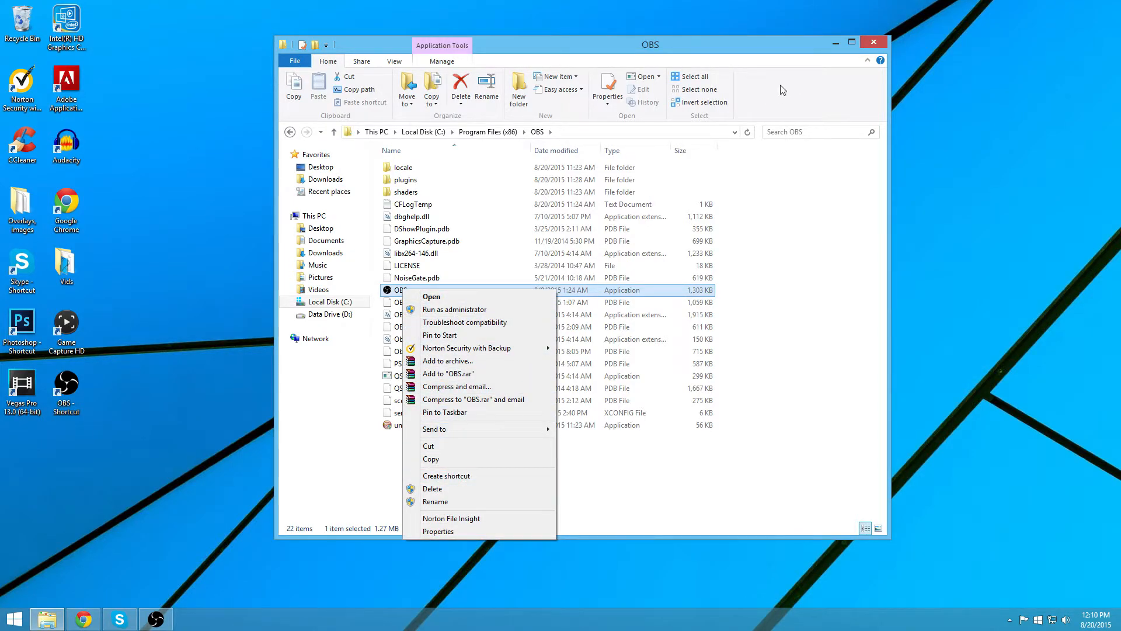
{"action": "left_click", "coordinate": [873, 40]}
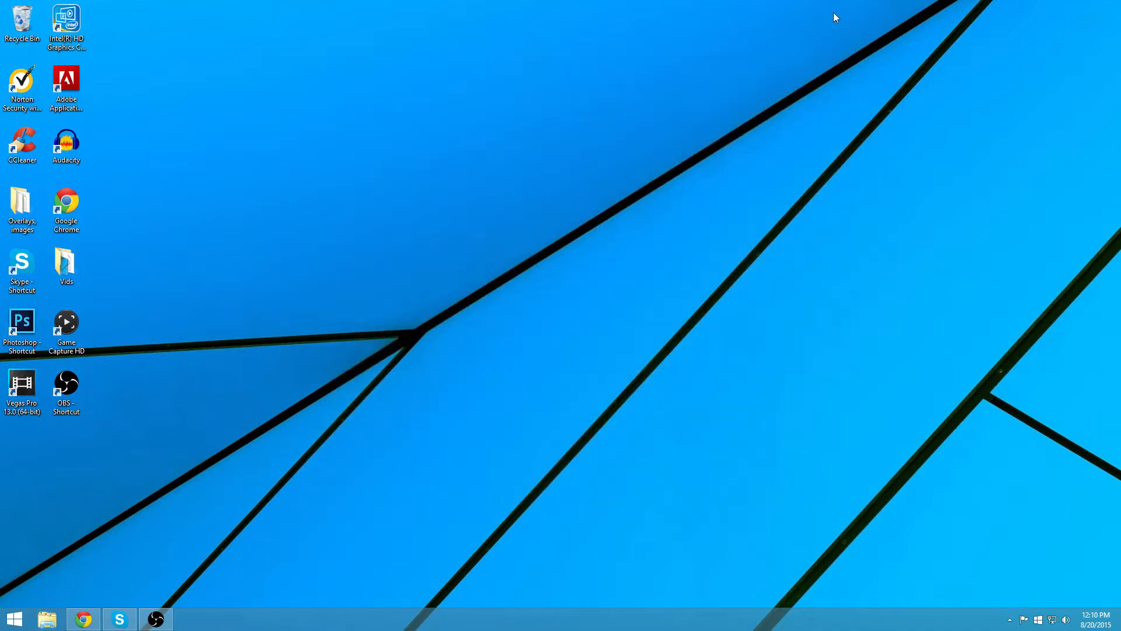
{"action": "left_click", "coordinate": [65, 387]}
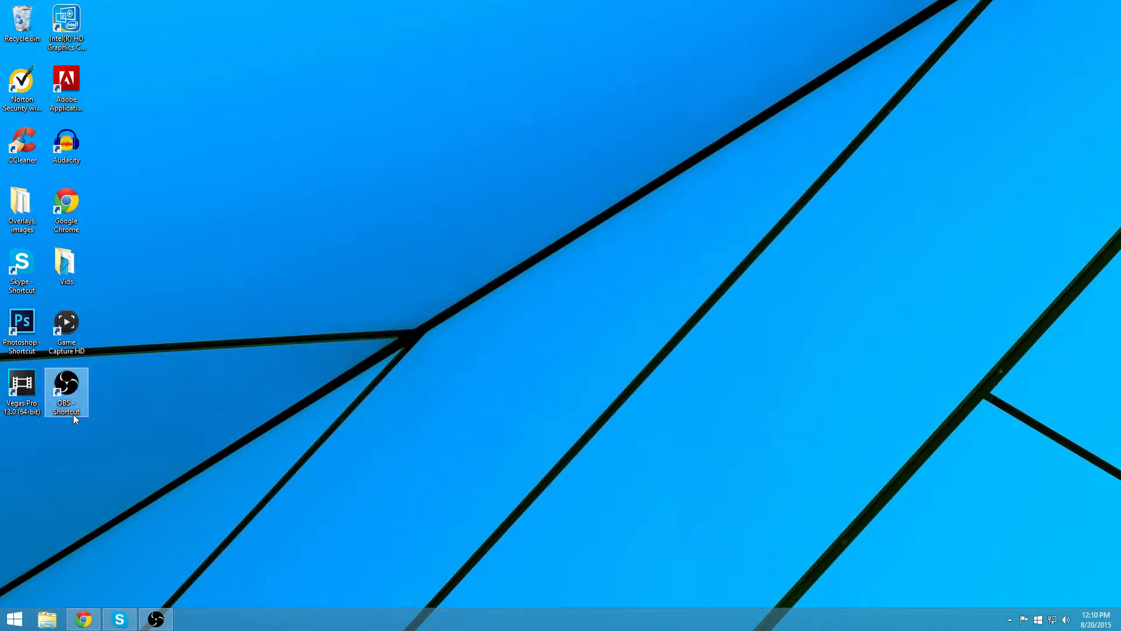
{"action": "mouse_move", "coordinate": [155, 461]}
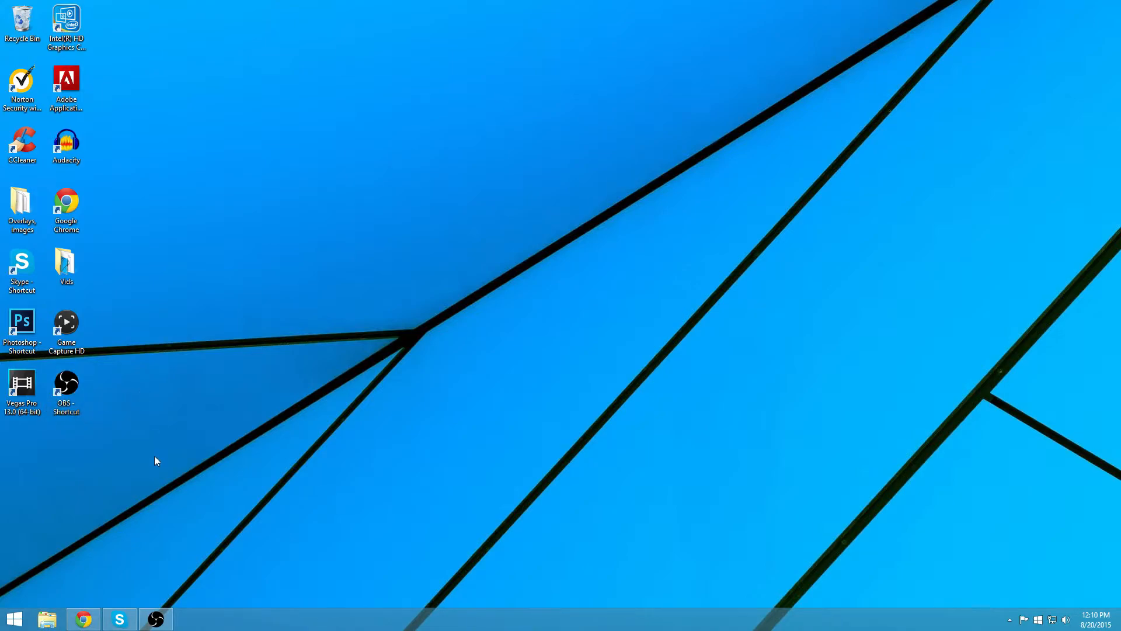
{"action": "mouse_move", "coordinate": [121, 375]}
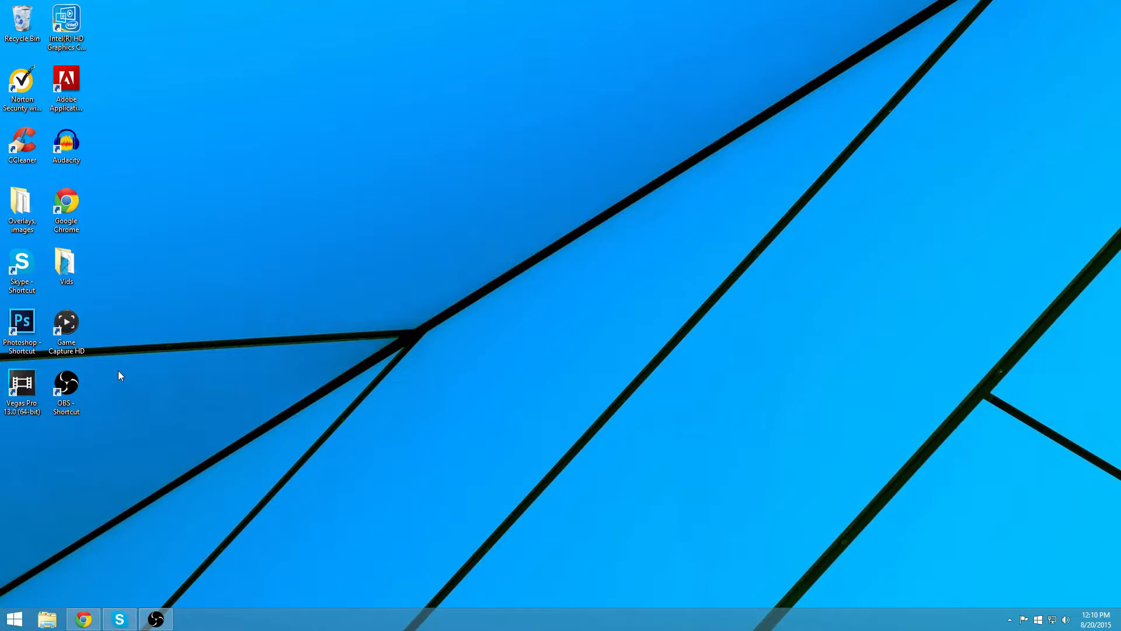
{"action": "mouse_move", "coordinate": [82, 618]}
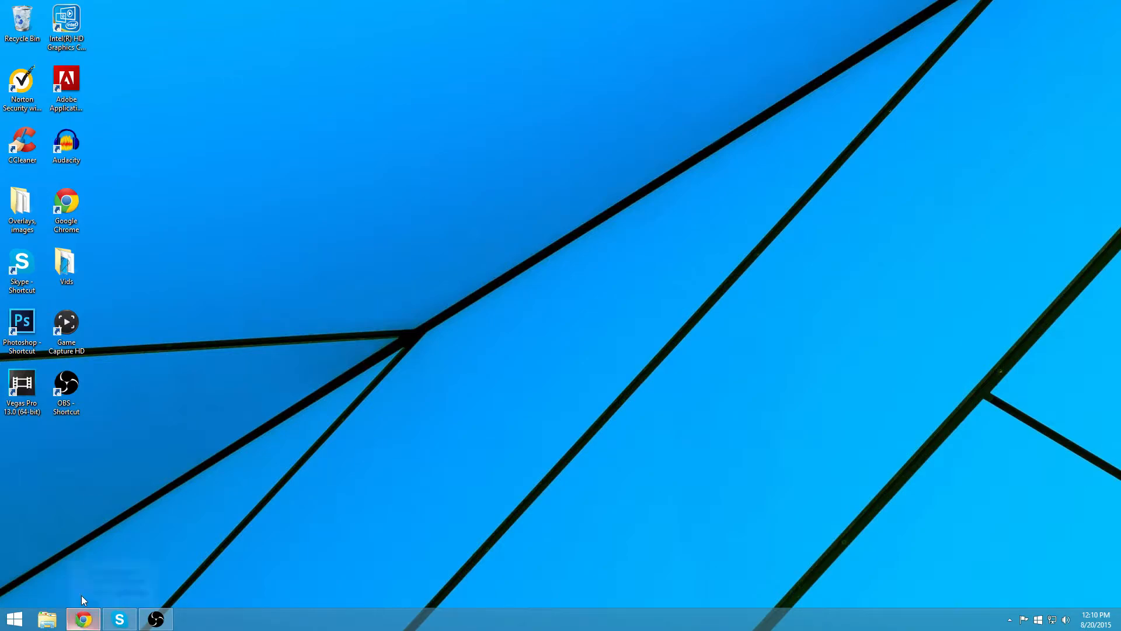
- Go to nightdev.com's Follower Alert project, start Install, download the Windows OBS plugin zip and open it
{"action": "left_click", "coordinate": [82, 619]}
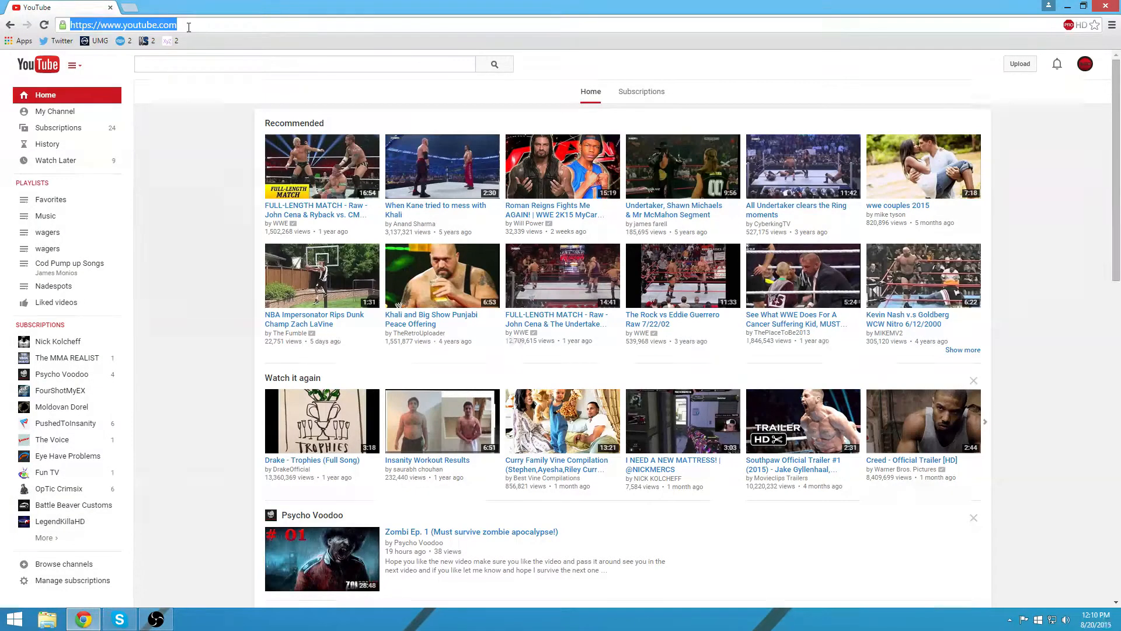
{"action": "type", "text": "nightdev"}
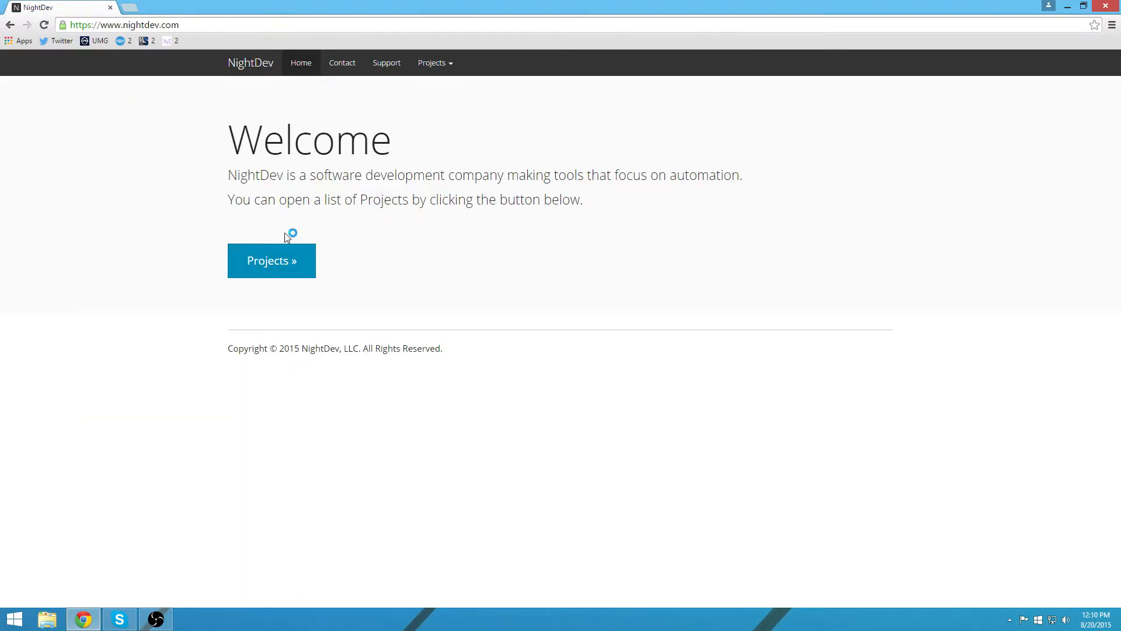
{"action": "left_click", "coordinate": [434, 63]}
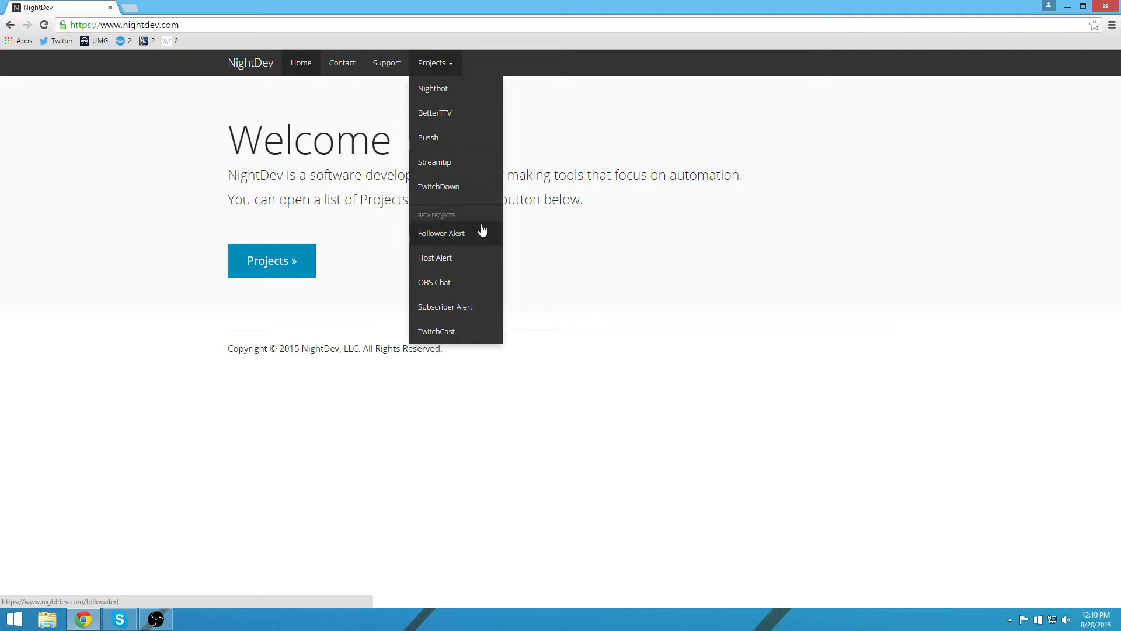
{"action": "left_click", "coordinate": [442, 233]}
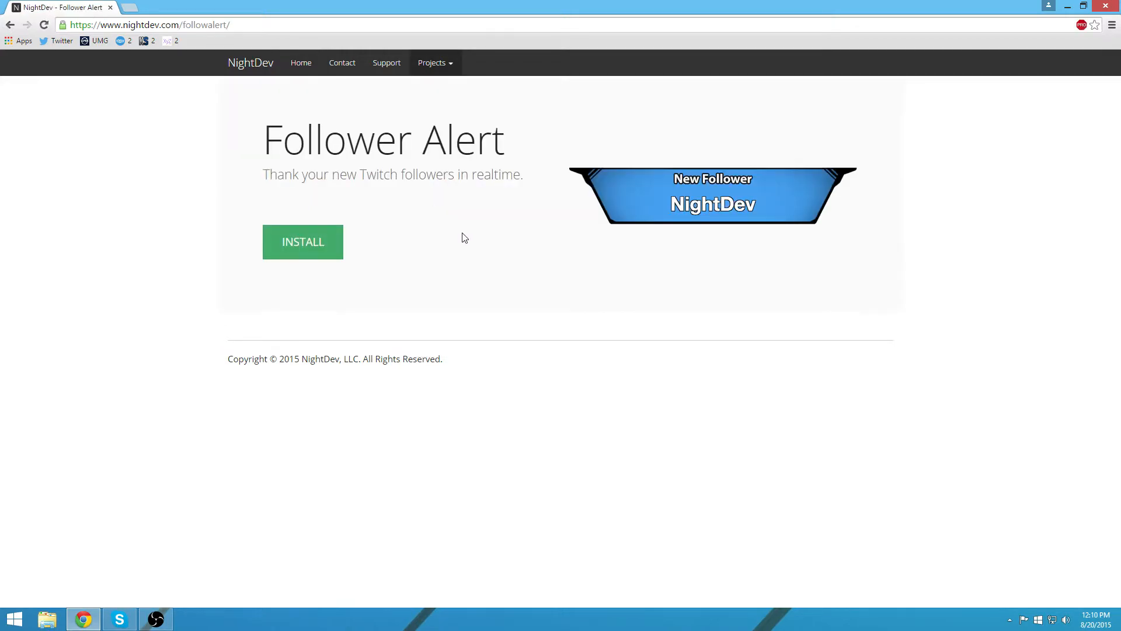
{"action": "left_click", "coordinate": [302, 241]}
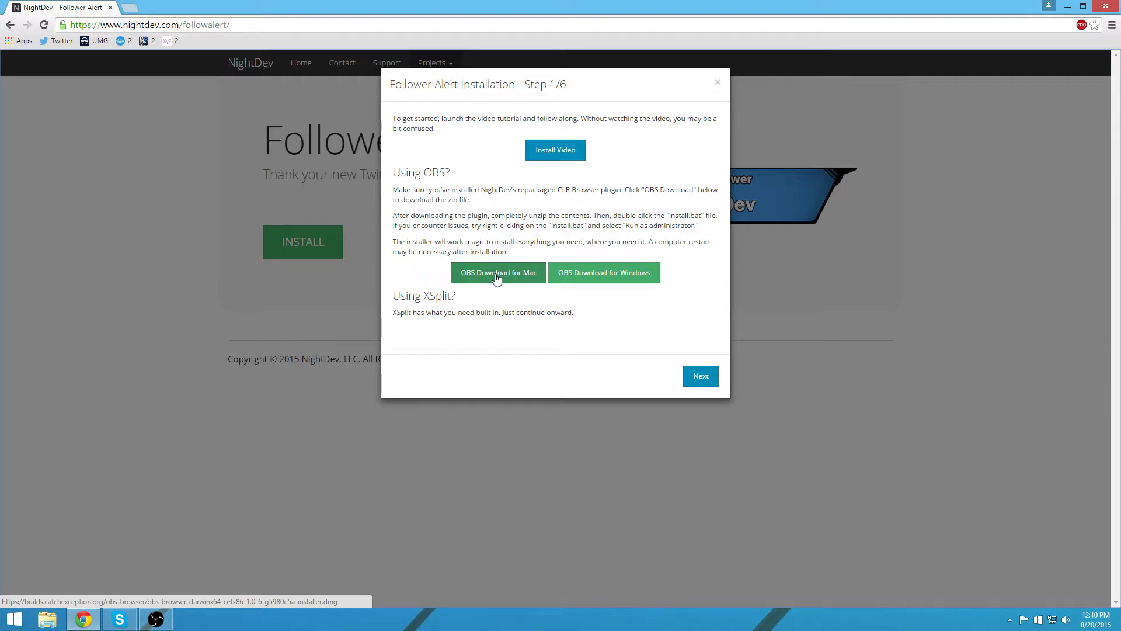
{"action": "mouse_move", "coordinate": [604, 272]}
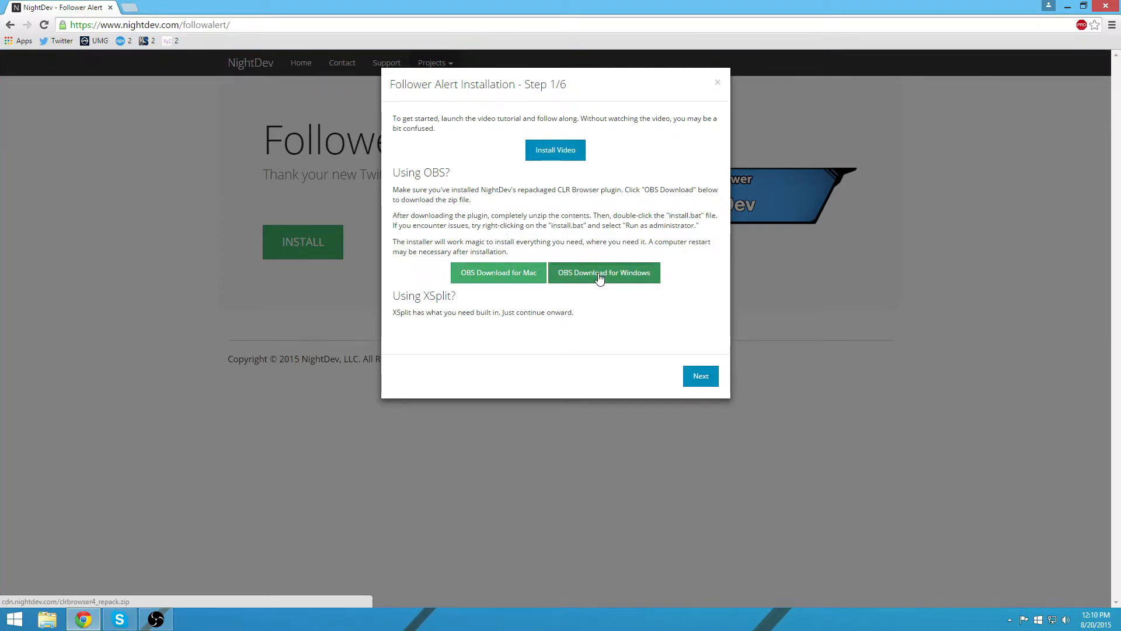
{"action": "left_click", "coordinate": [604, 272]}
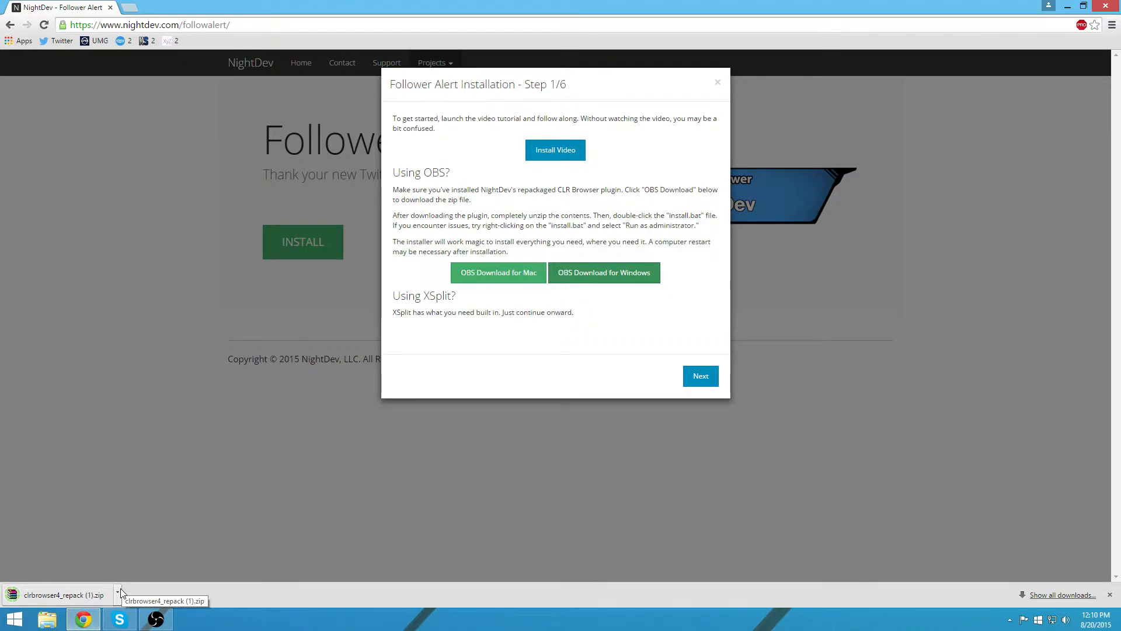
{"action": "left_click", "coordinate": [63, 595]}
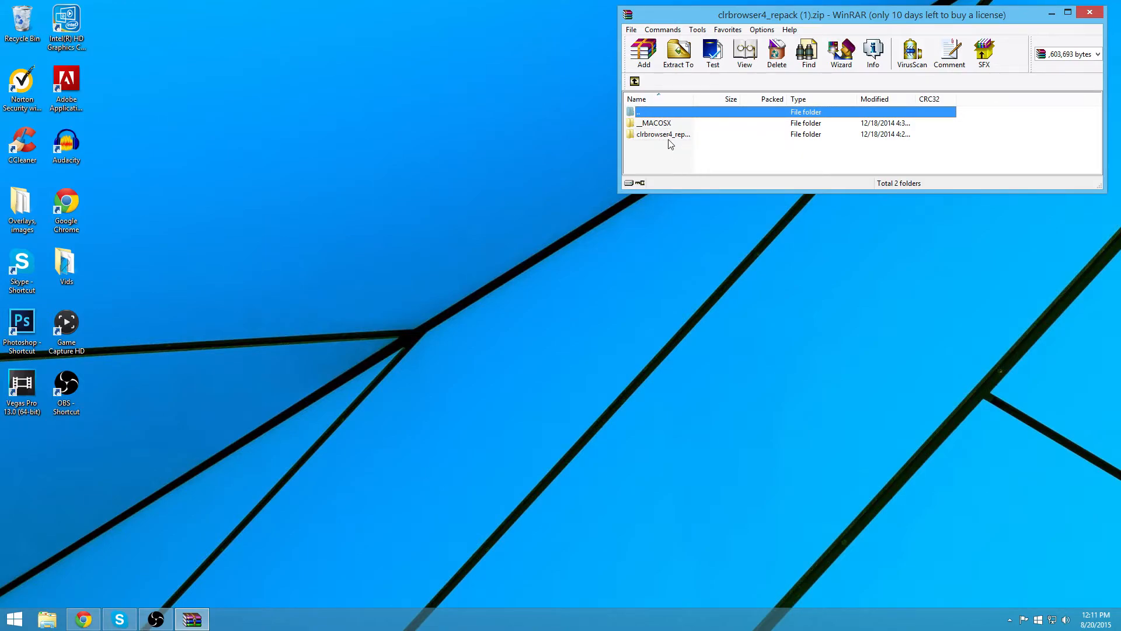
{"action": "mouse_move", "coordinate": [659, 142]}
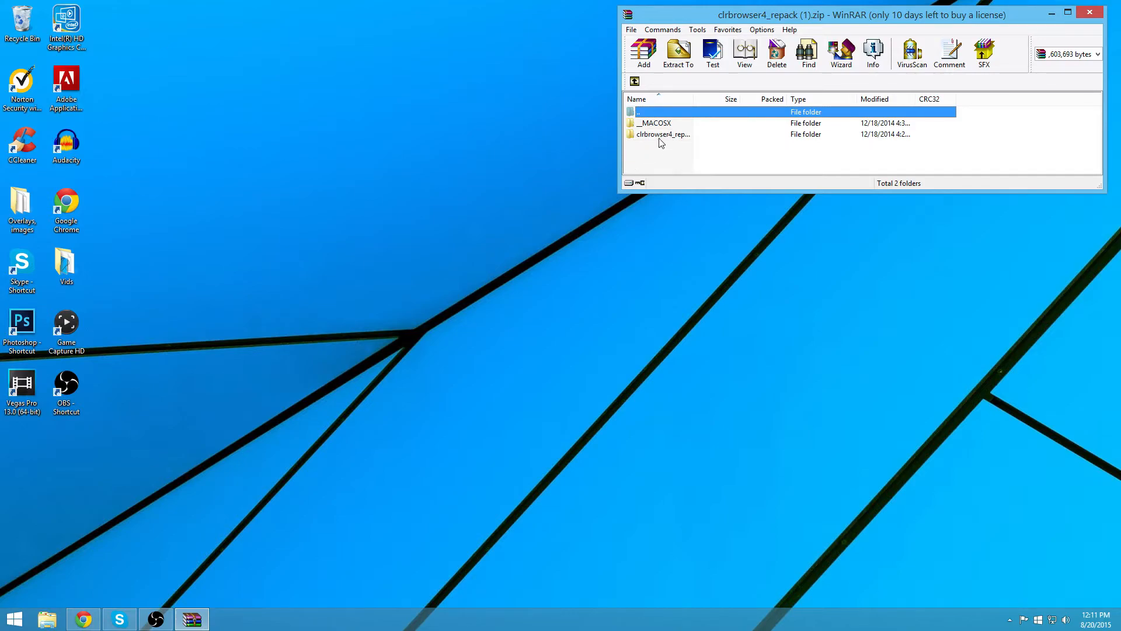
- Drill into clrbrowser4_repack > clrbrowser4 > x86 in WinRAR to reach CLRHostPlugin.dll
{"action": "double_click", "coordinate": [661, 133]}
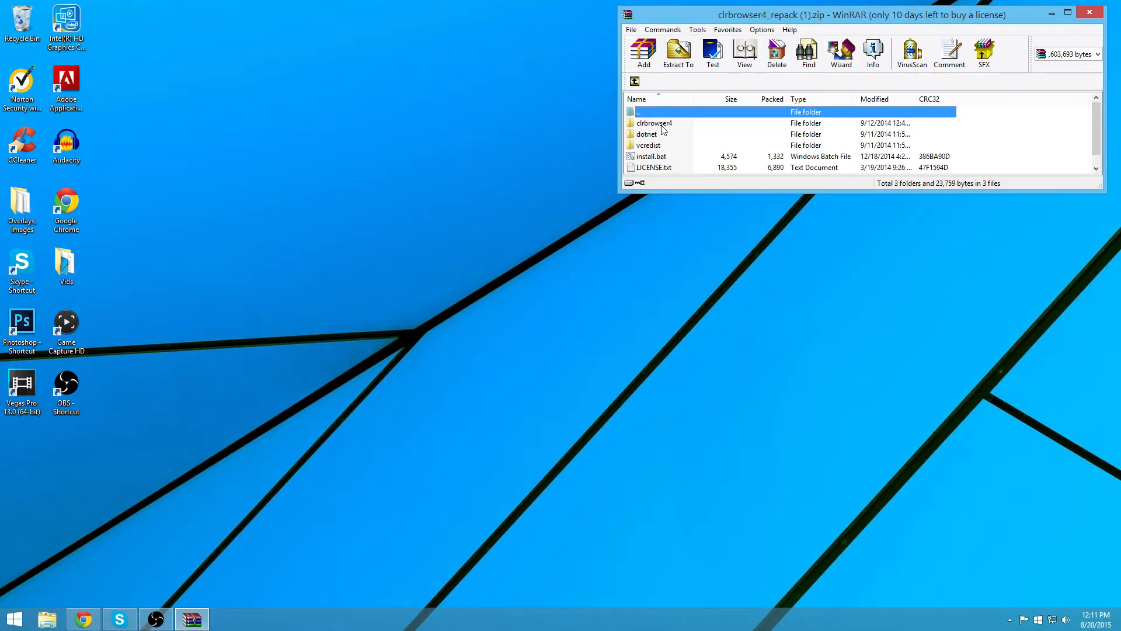
{"action": "double_click", "coordinate": [652, 122]}
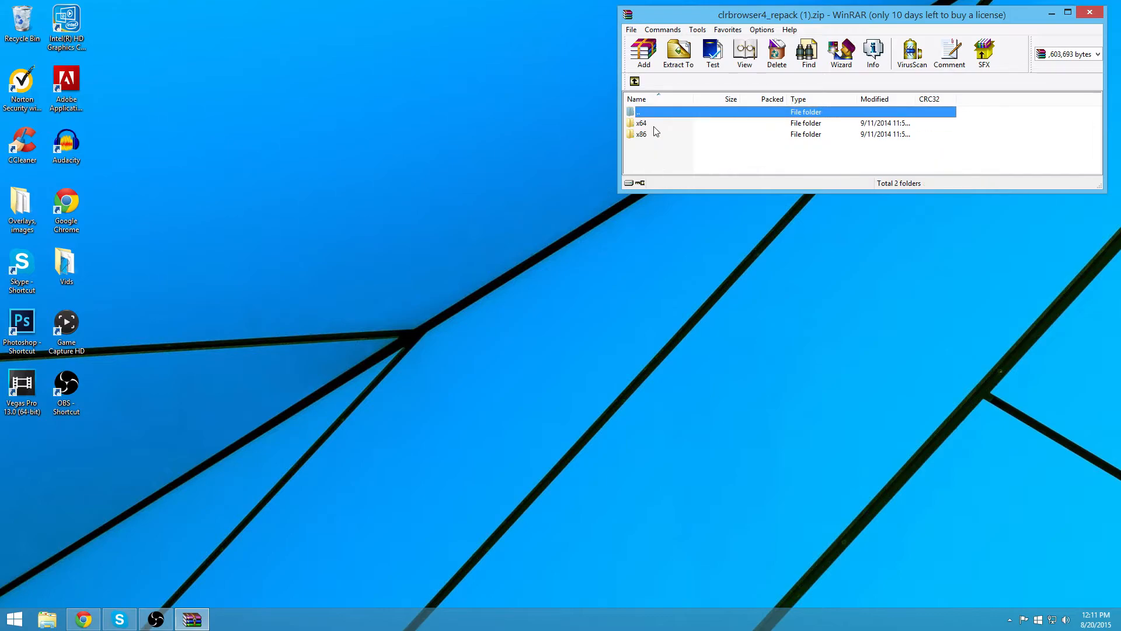
{"action": "mouse_move", "coordinate": [646, 138]}
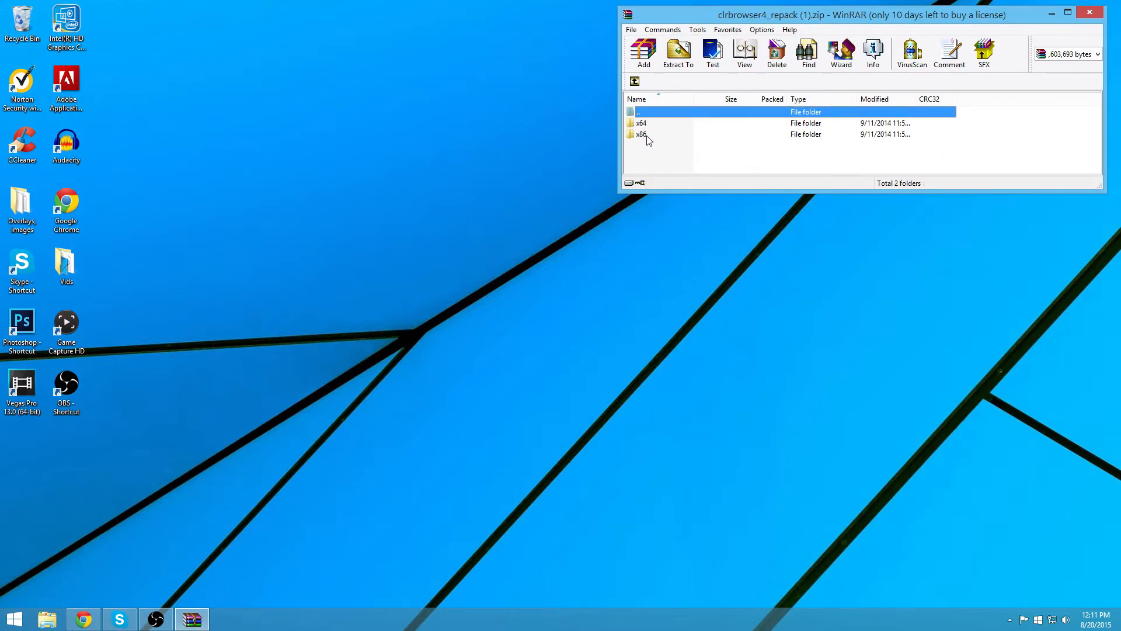
{"action": "double_click", "coordinate": [641, 123]}
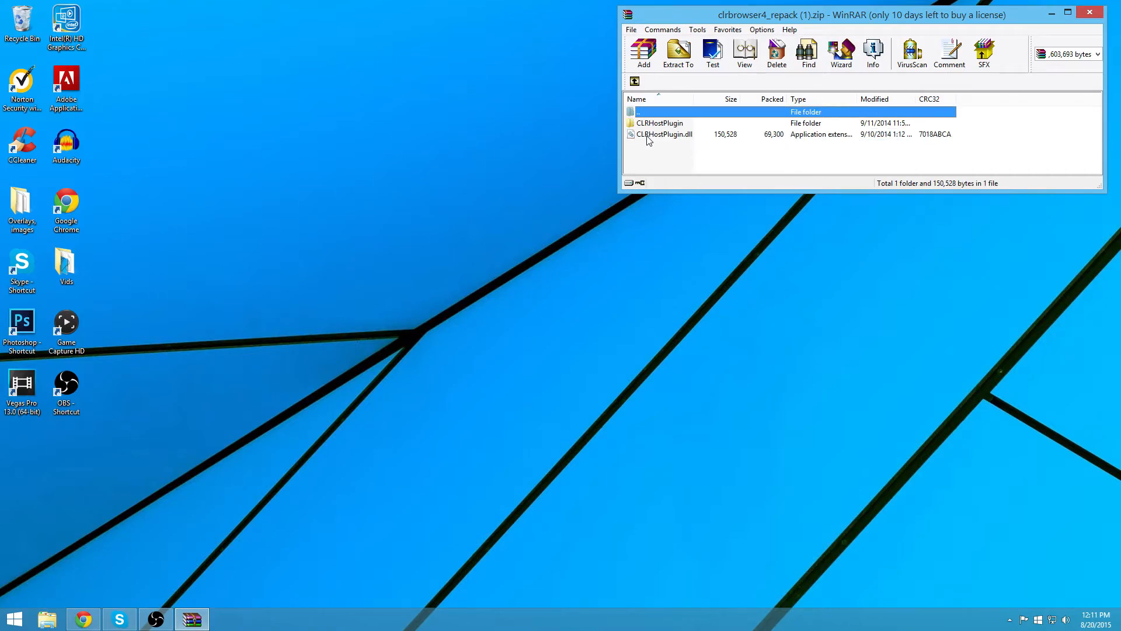
{"action": "mouse_move", "coordinate": [657, 136]}
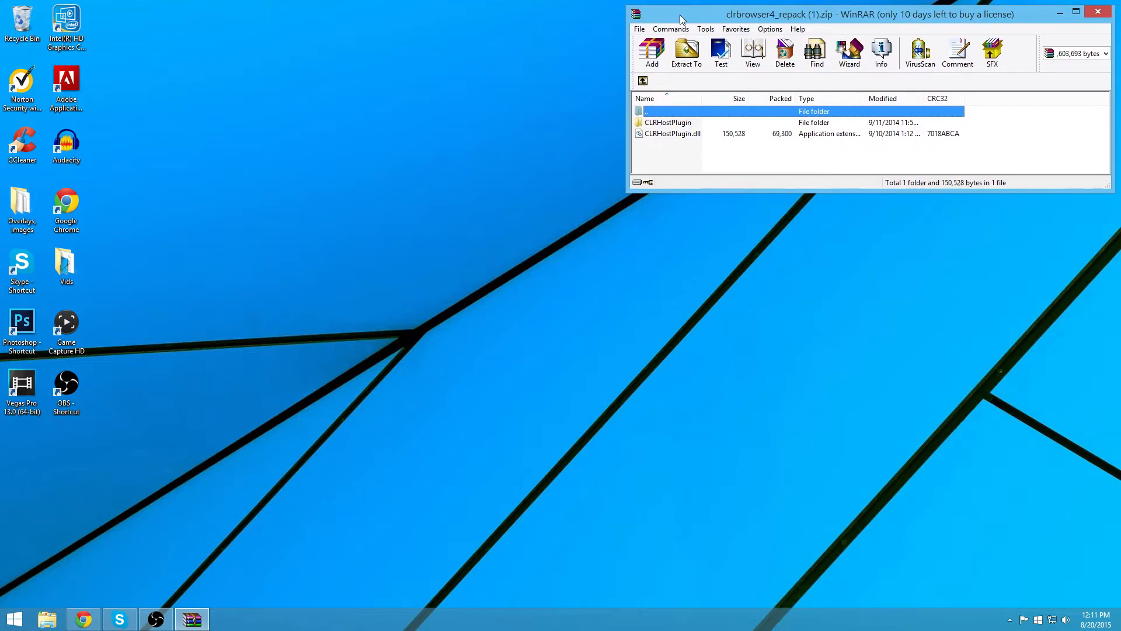
{"action": "left_click", "coordinate": [65, 387]}
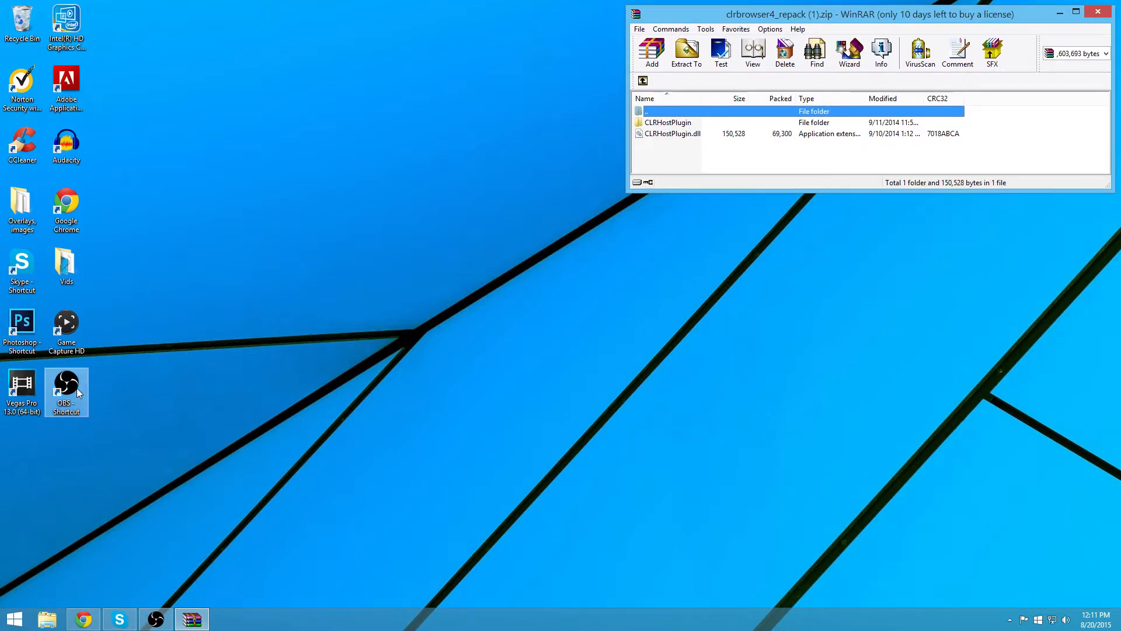
- Open the OBS install's plugins folder via Open file location beside the archive's x86 files, then close WinRAR
{"action": "right_click", "coordinate": [66, 386]}
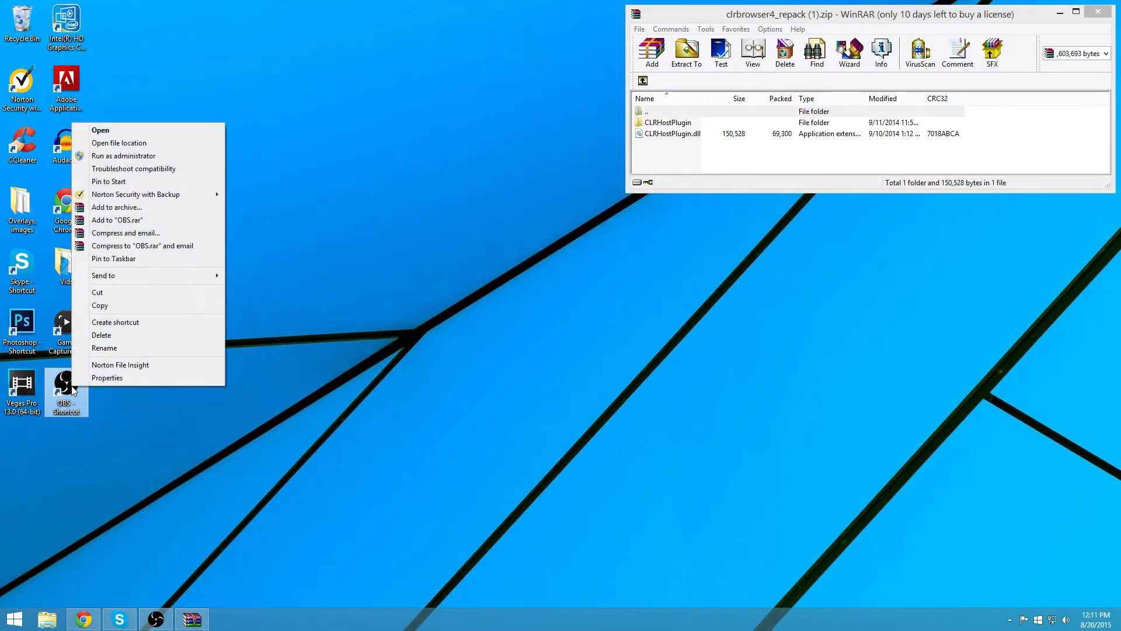
{"action": "mouse_move", "coordinate": [119, 143]}
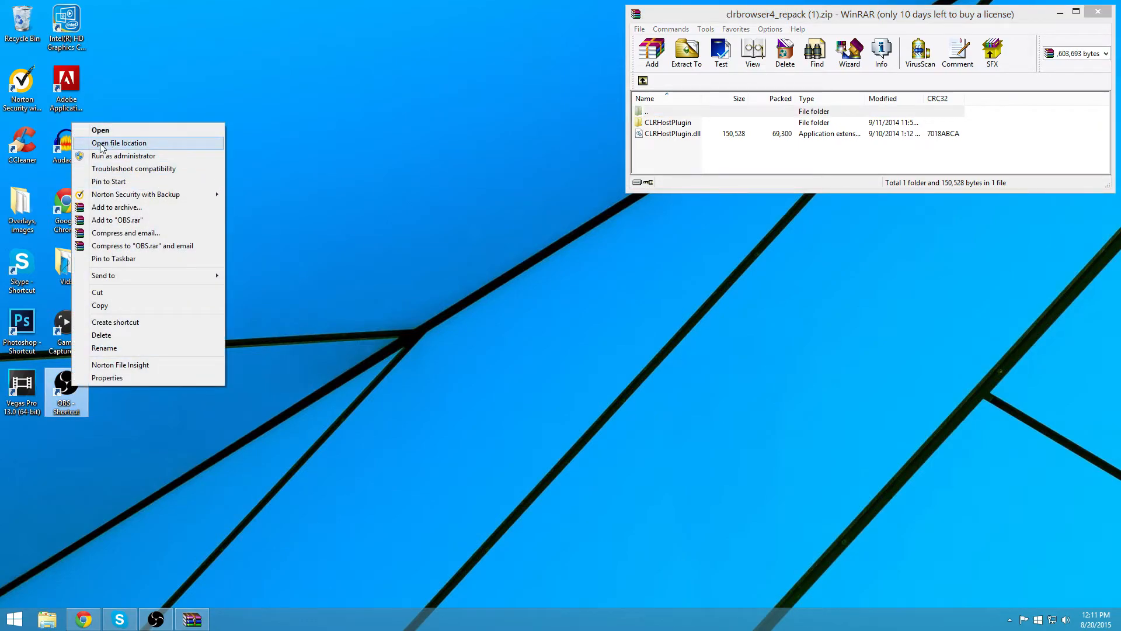
{"action": "left_click", "coordinate": [119, 143]}
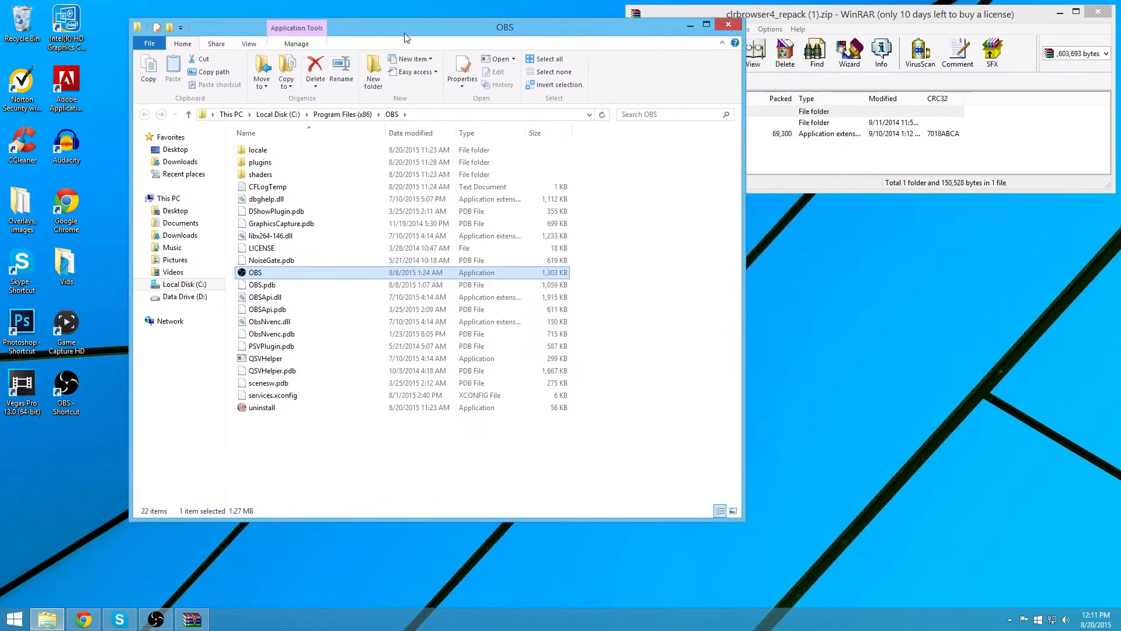
{"action": "left_click_drag", "start_coordinate": [505, 27], "coordinate": [439, 15]}
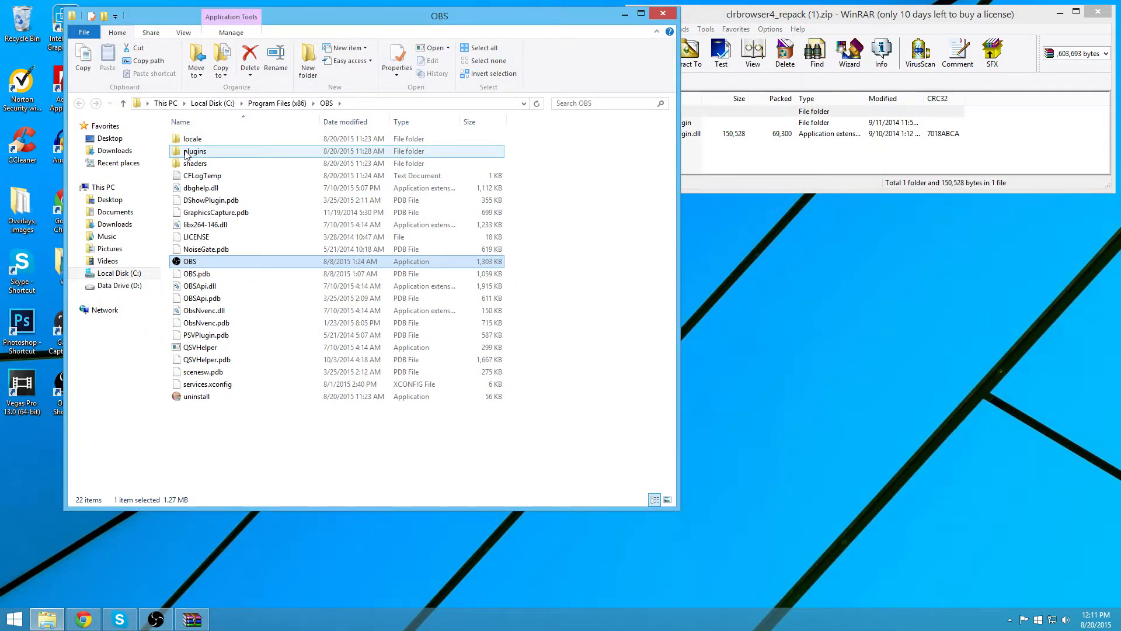
{"action": "double_click", "coordinate": [195, 151]}
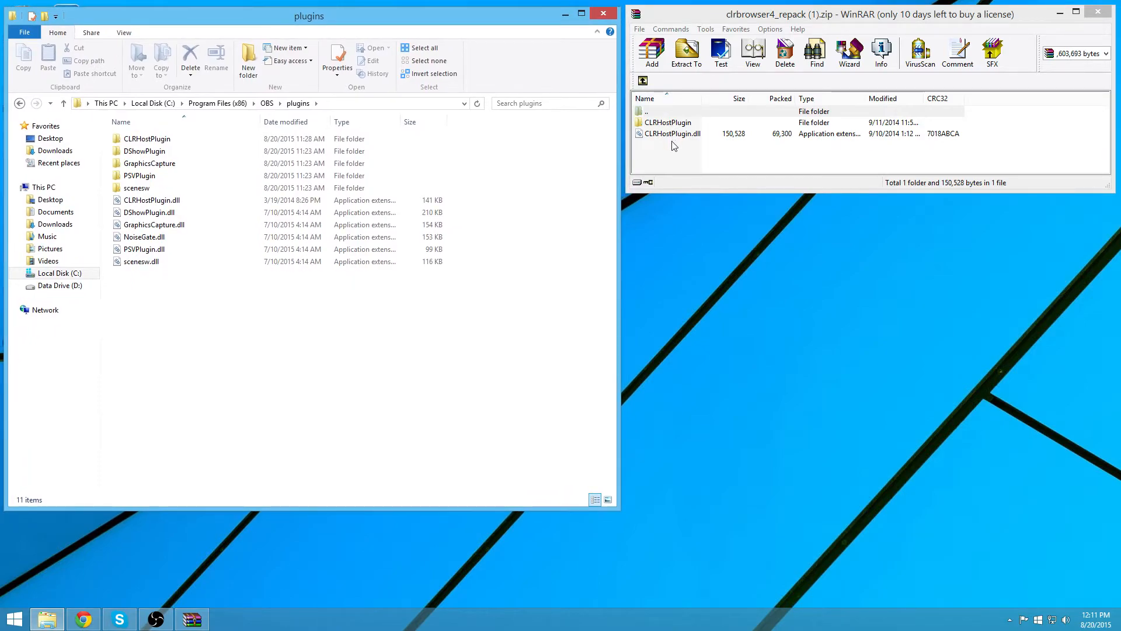
{"action": "left_click", "coordinate": [668, 127]}
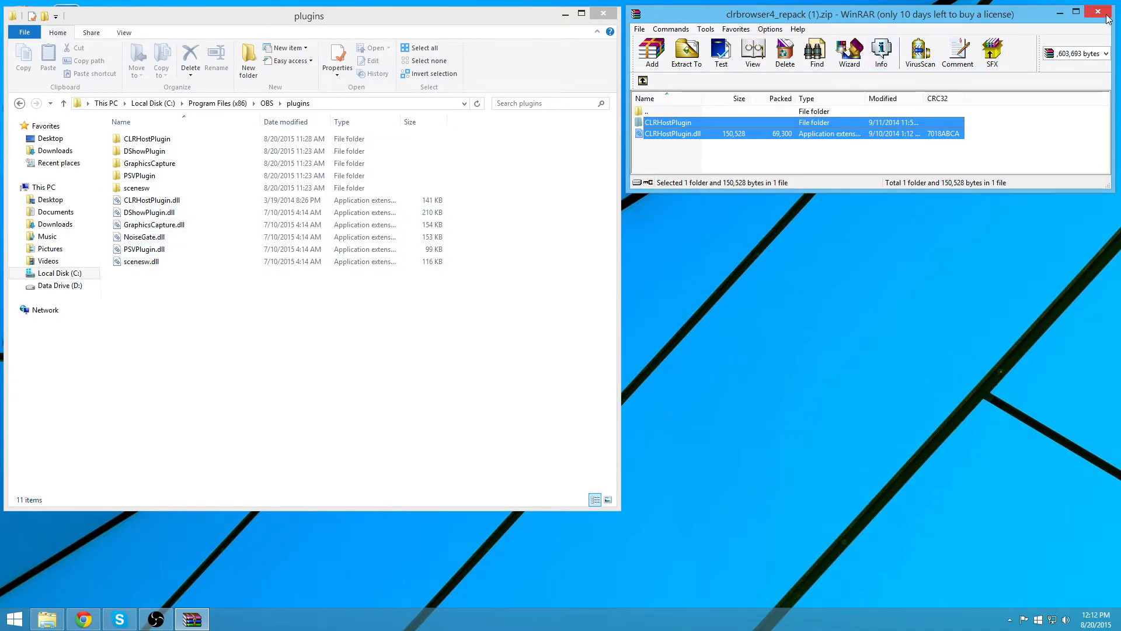
{"action": "left_click", "coordinate": [1099, 12]}
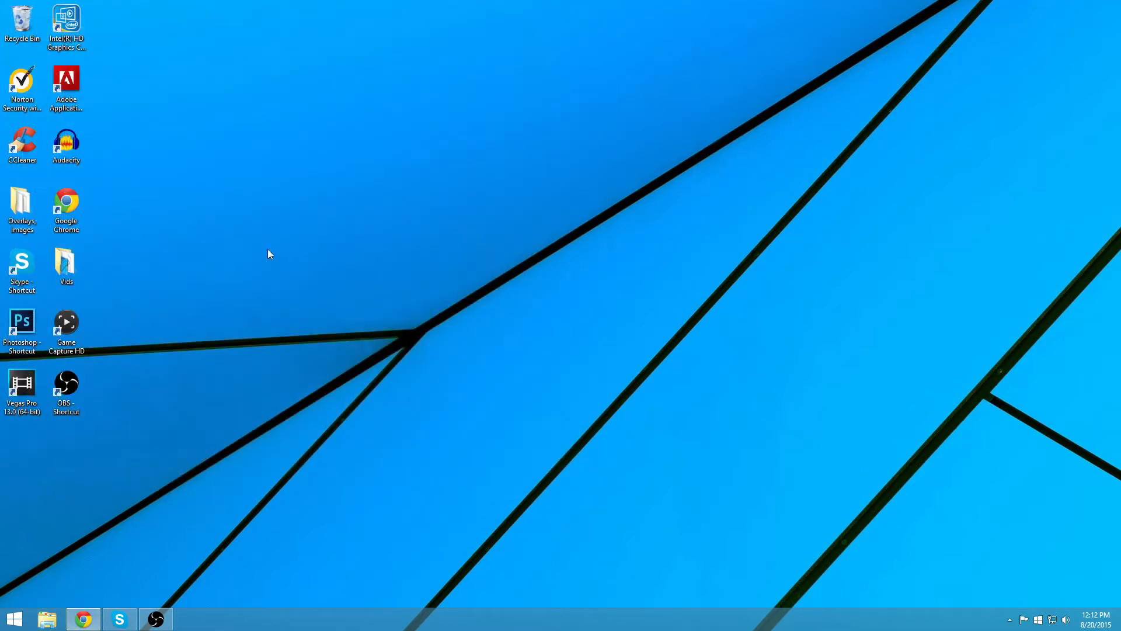
{"action": "mouse_move", "coordinate": [265, 247]}
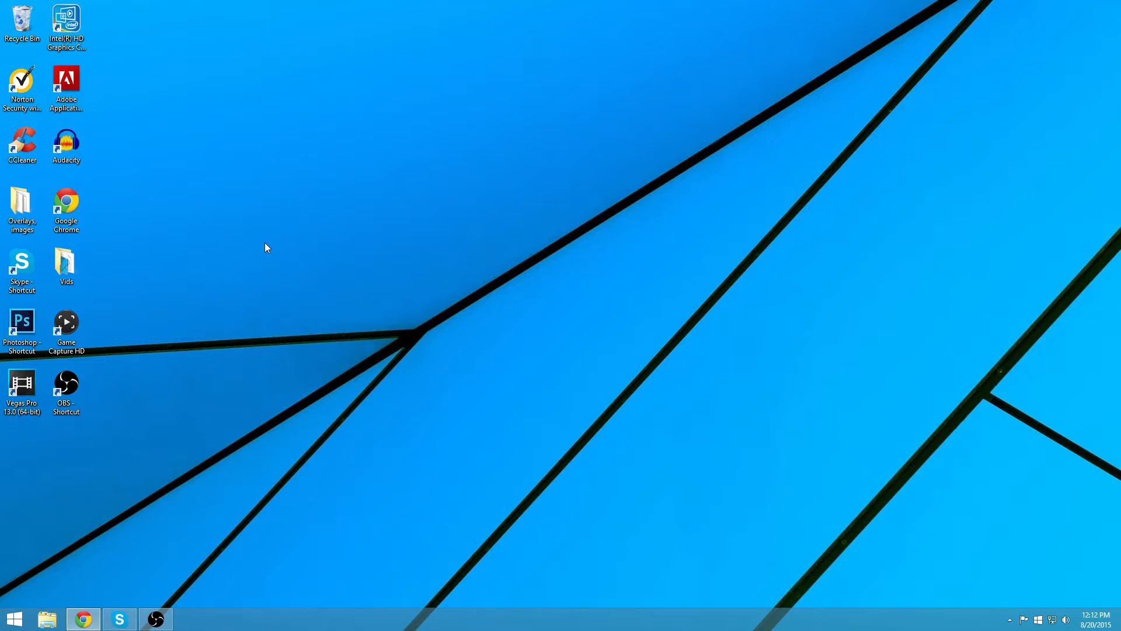
{"action": "mouse_move", "coordinate": [491, 223]}
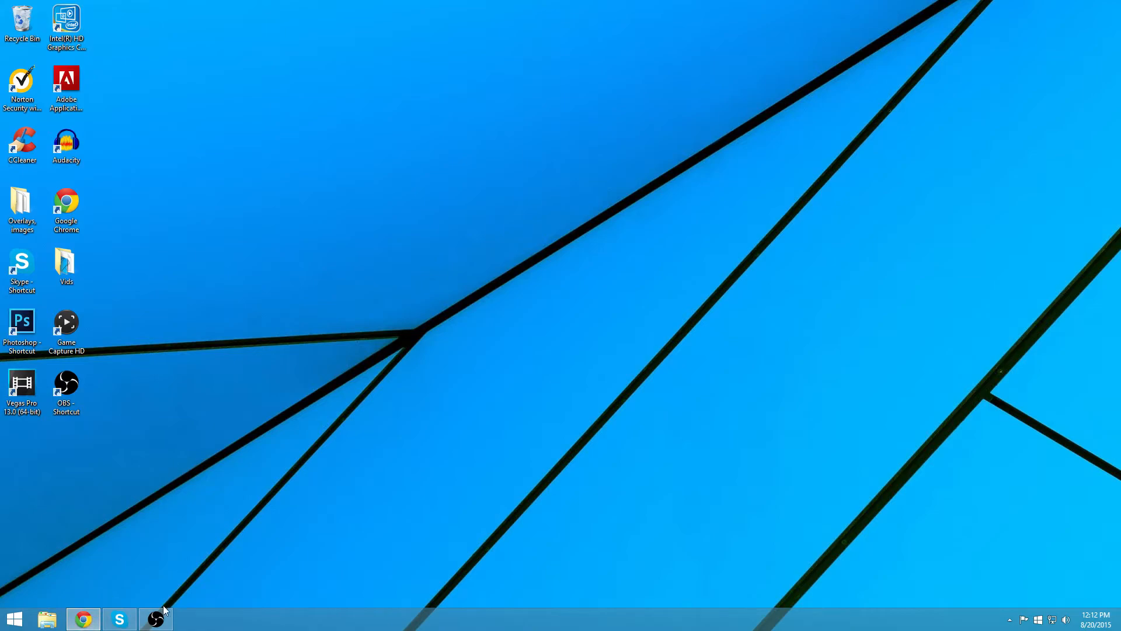
- Return to the Follower Alert installer, advance to the form and enter channel name 'ajan'
{"action": "left_click", "coordinate": [82, 617]}
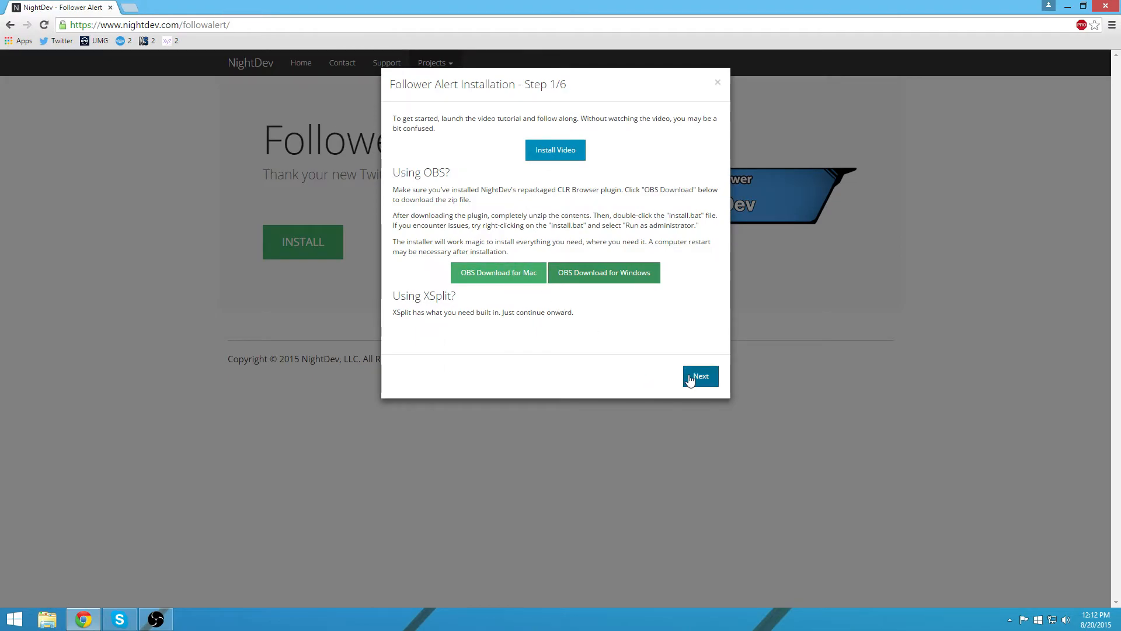
{"action": "left_click", "coordinate": [699, 375]}
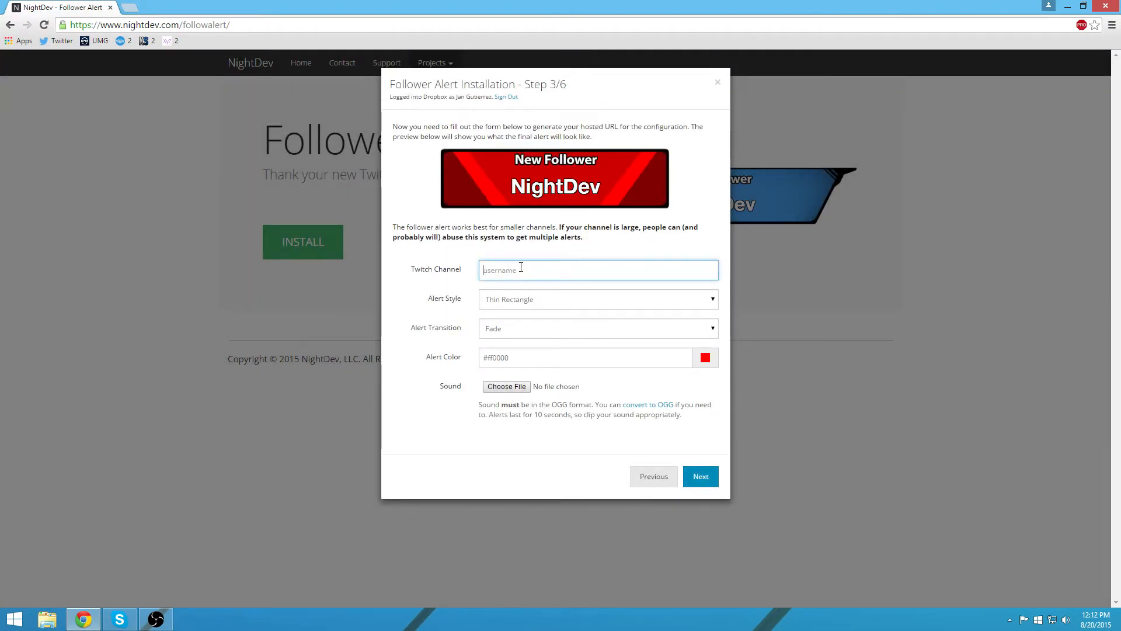
{"action": "type", "text": "ajan_man"}
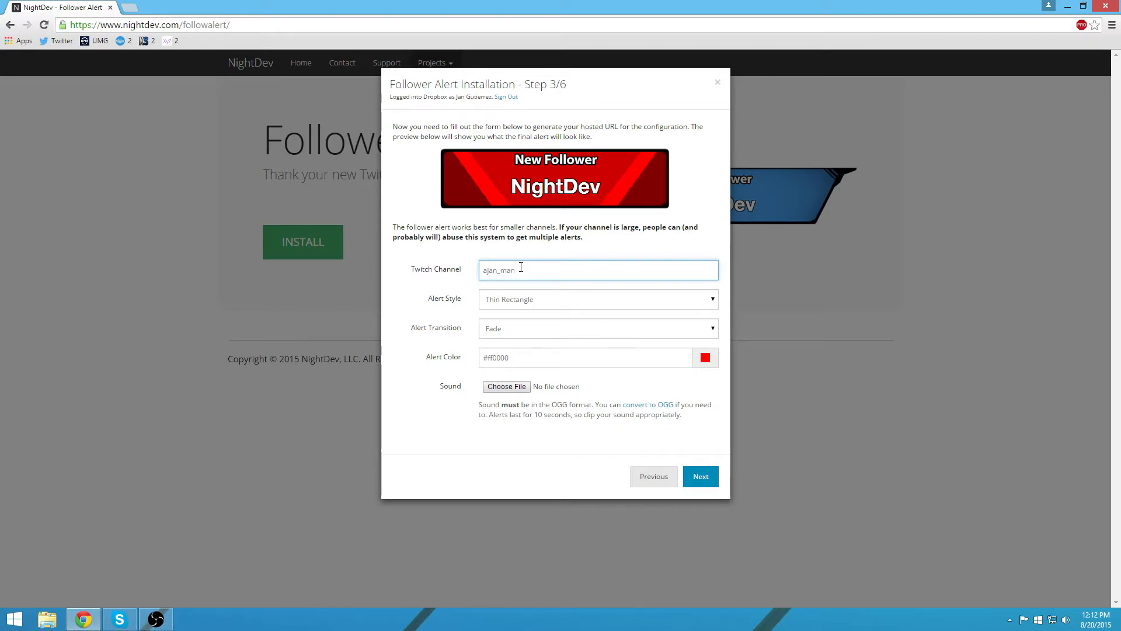
- Choose the Old Flat alert style and Follow.ogg sound, then advance to the alert URL step
{"action": "left_click", "coordinate": [598, 299]}
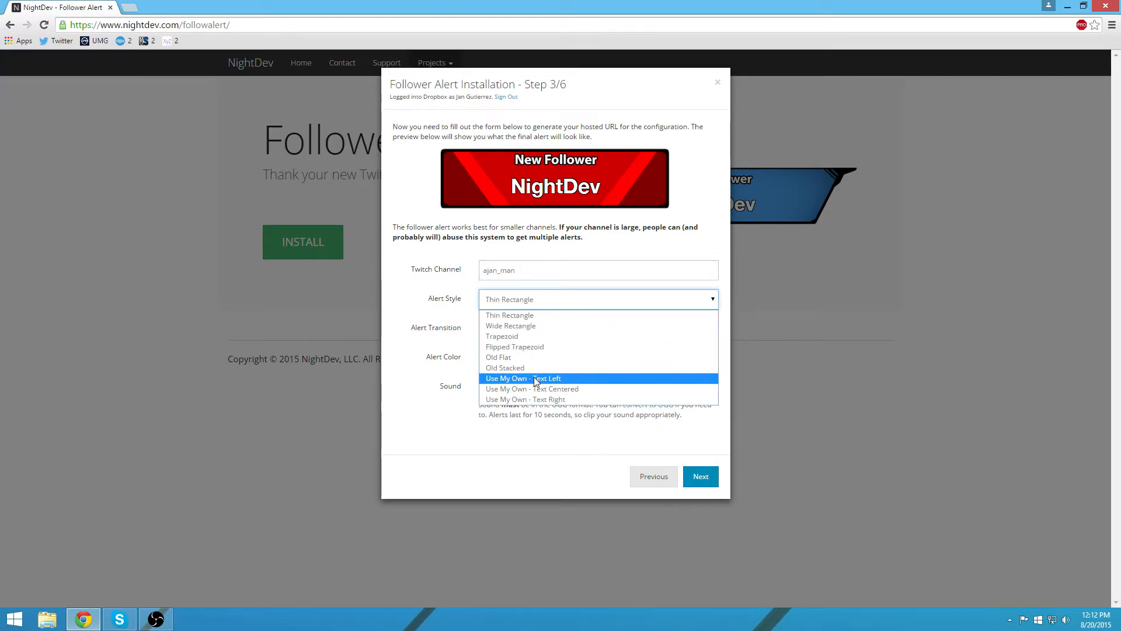
{"action": "left_click", "coordinate": [498, 358]}
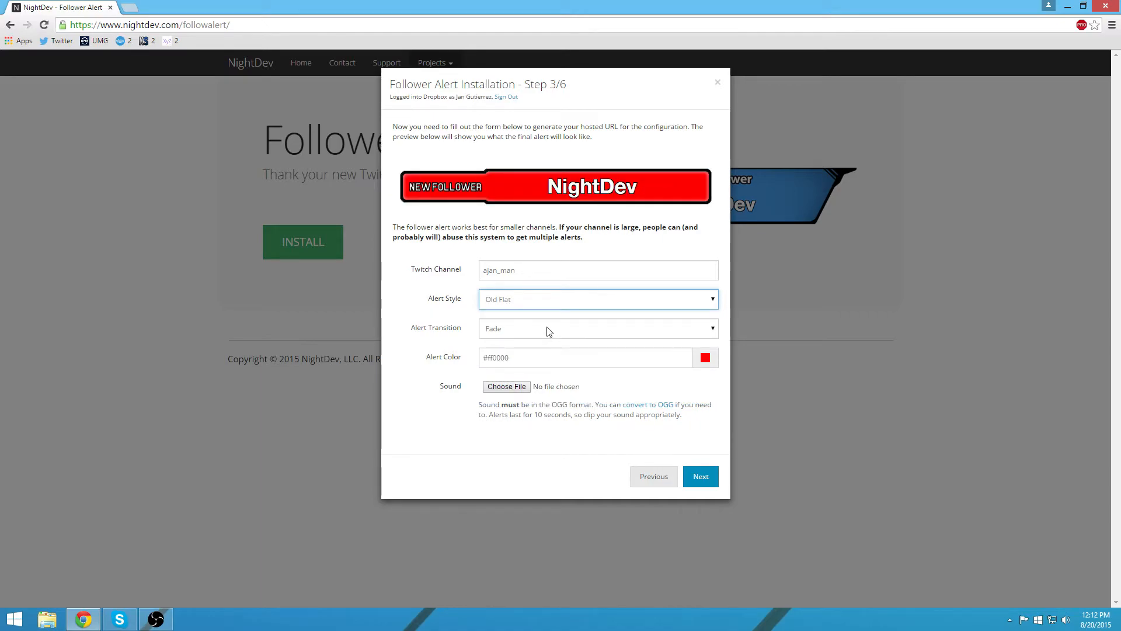
{"action": "left_click", "coordinate": [505, 386]}
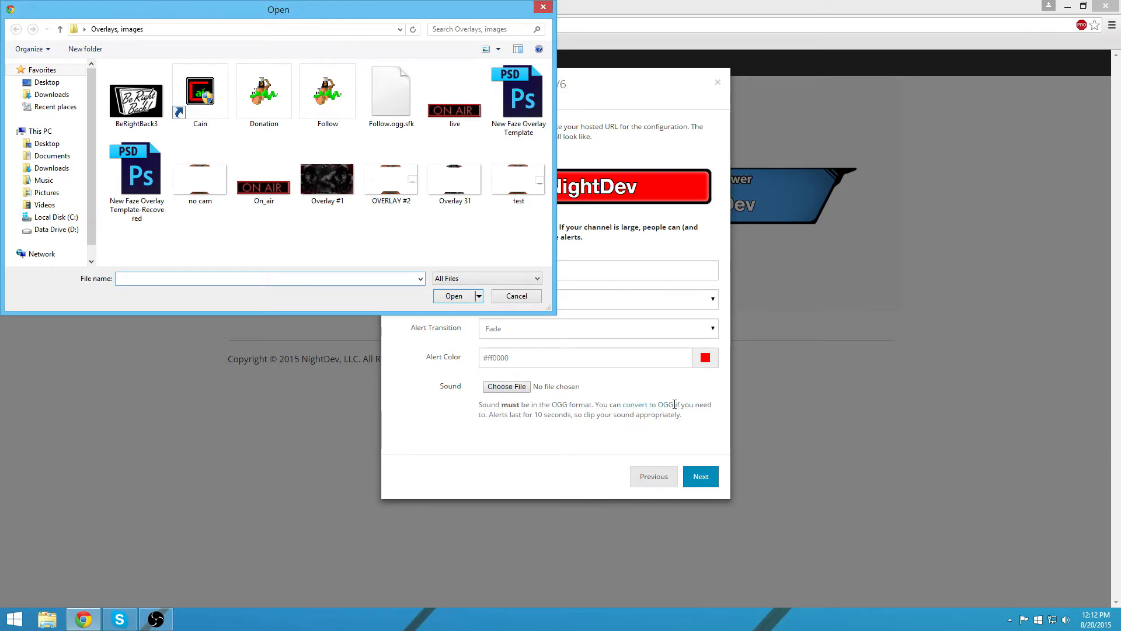
{"action": "left_click", "coordinate": [327, 93]}
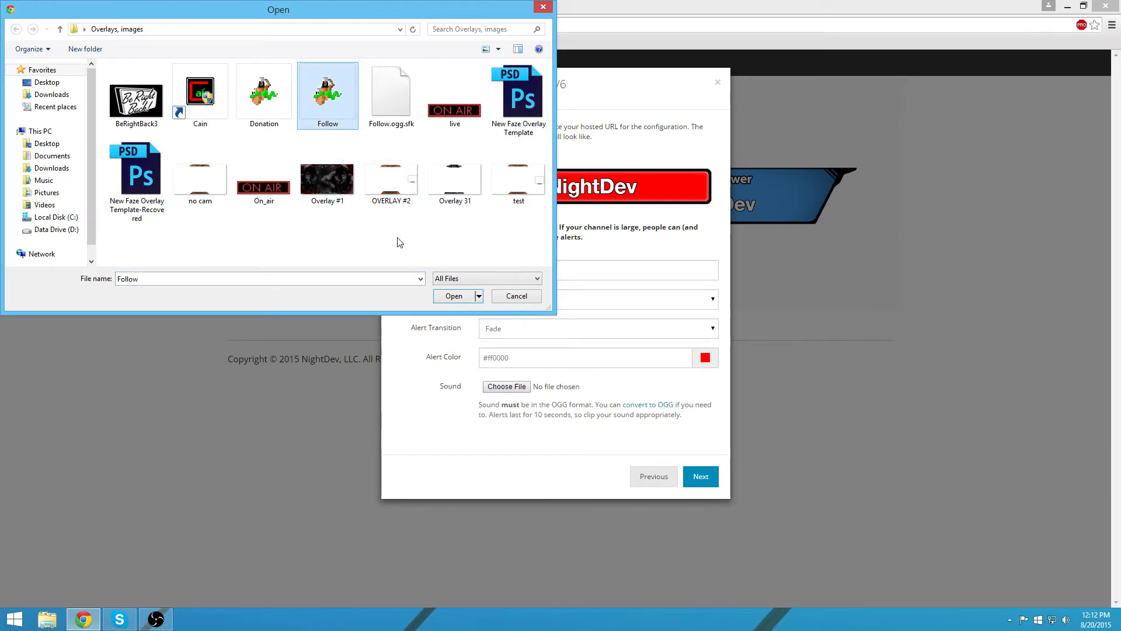
{"action": "left_click", "coordinate": [453, 295]}
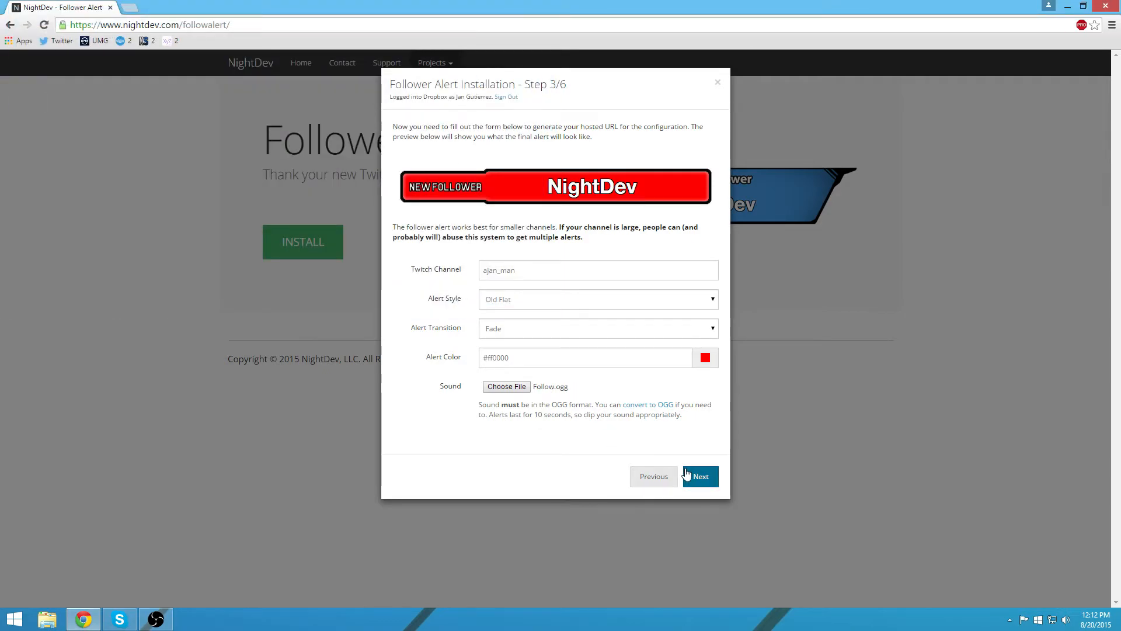
{"action": "left_click", "coordinate": [699, 476]}
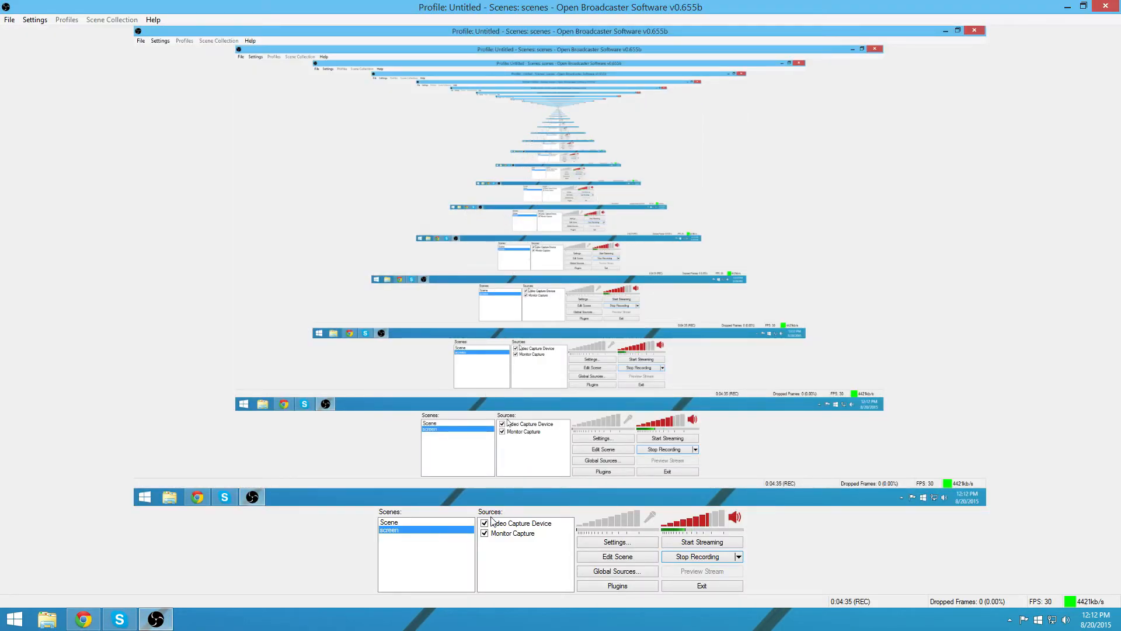
- Add a CLR Browser source in OBS named 'Follower Alert'
{"action": "left_click", "coordinate": [523, 564]}
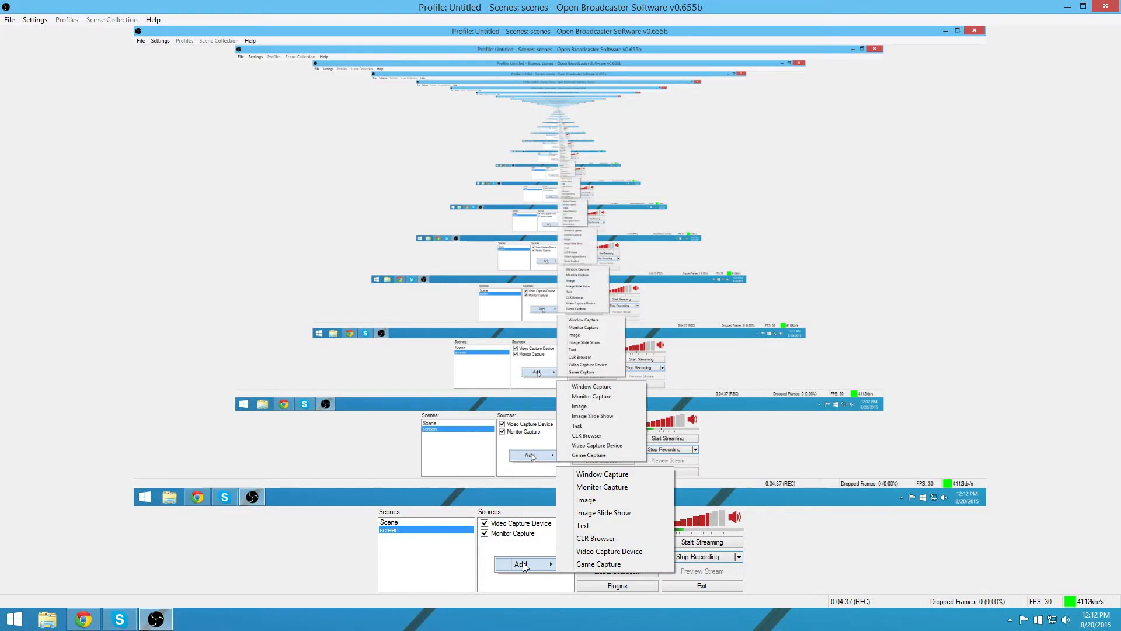
{"action": "mouse_move", "coordinate": [594, 538]}
{"action": "type", "text": "F"}
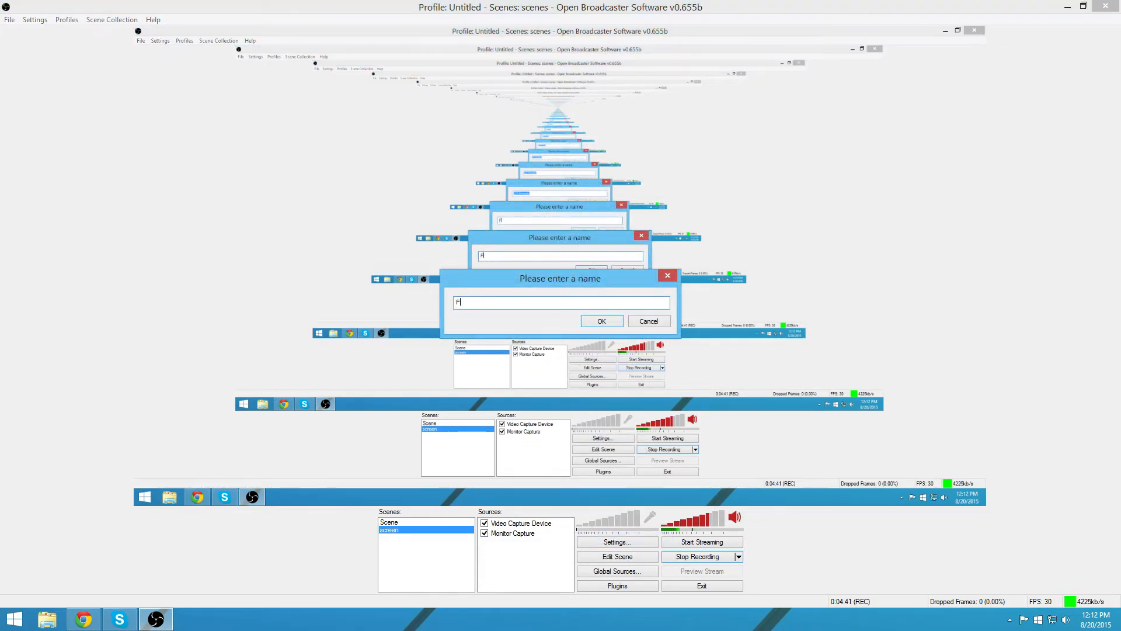
{"action": "type", "text": "ollower Alert"}
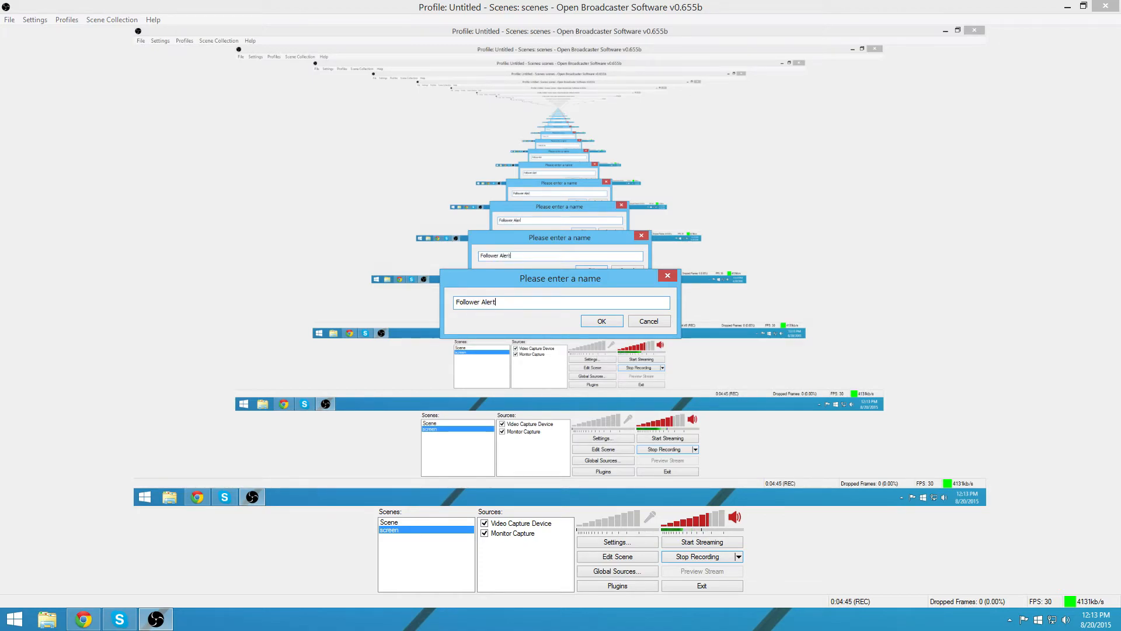
{"action": "left_click", "coordinate": [601, 320]}
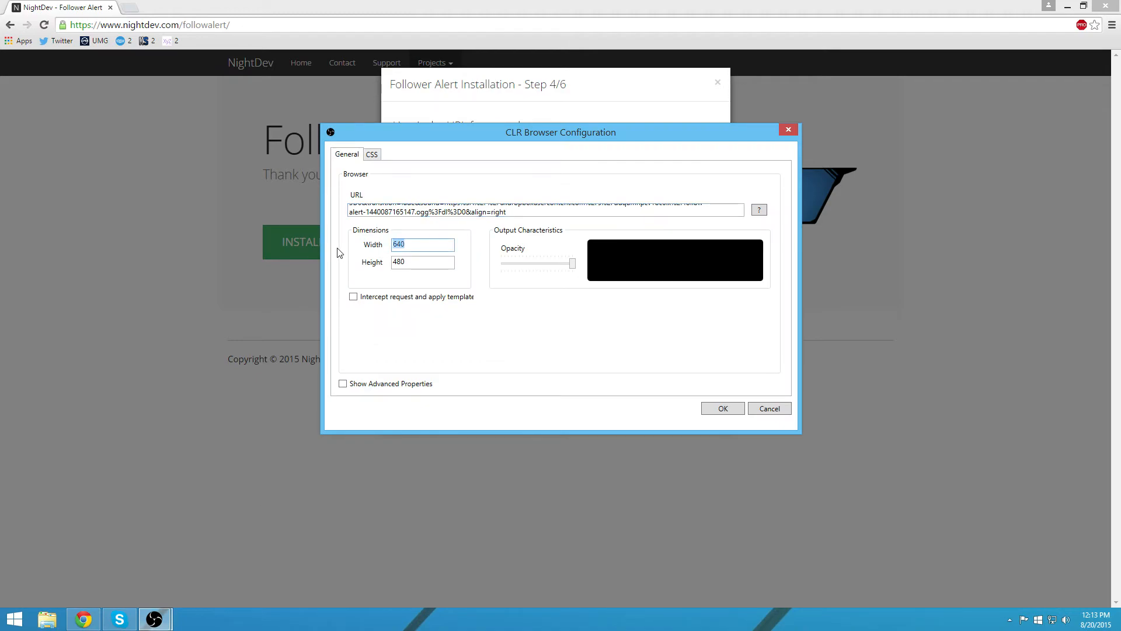
- Size the Follower Alert source 580 wide by 110 high and return to the NightDev step 4 page
{"action": "type", "text": "580"}
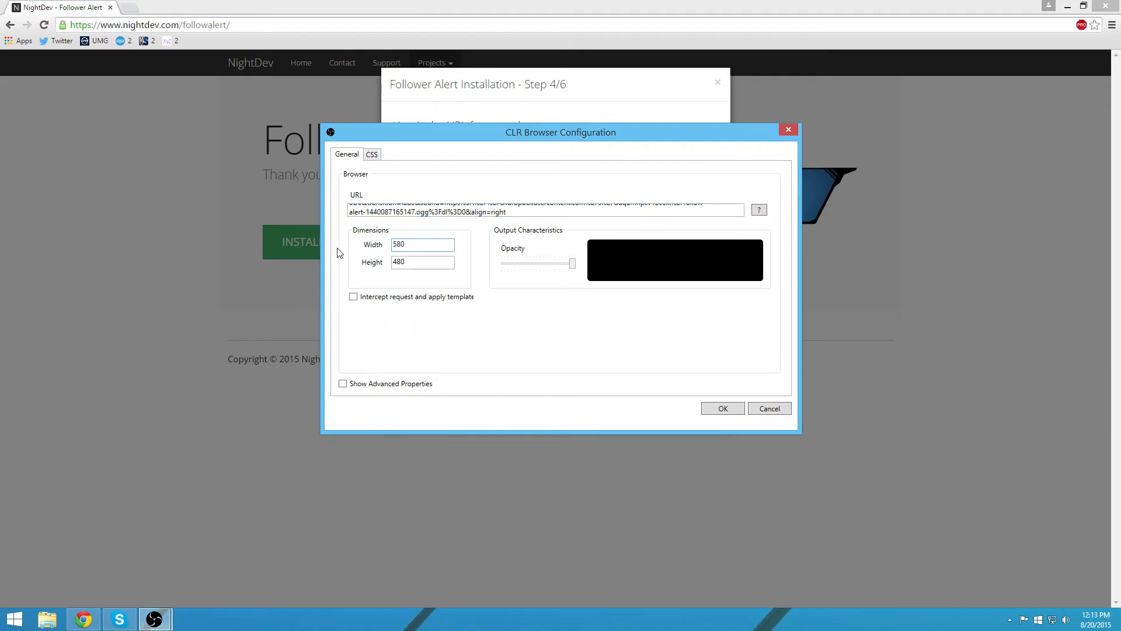
{"action": "triple_click", "coordinate": [422, 262]}
{"action": "type", "text": "110"}
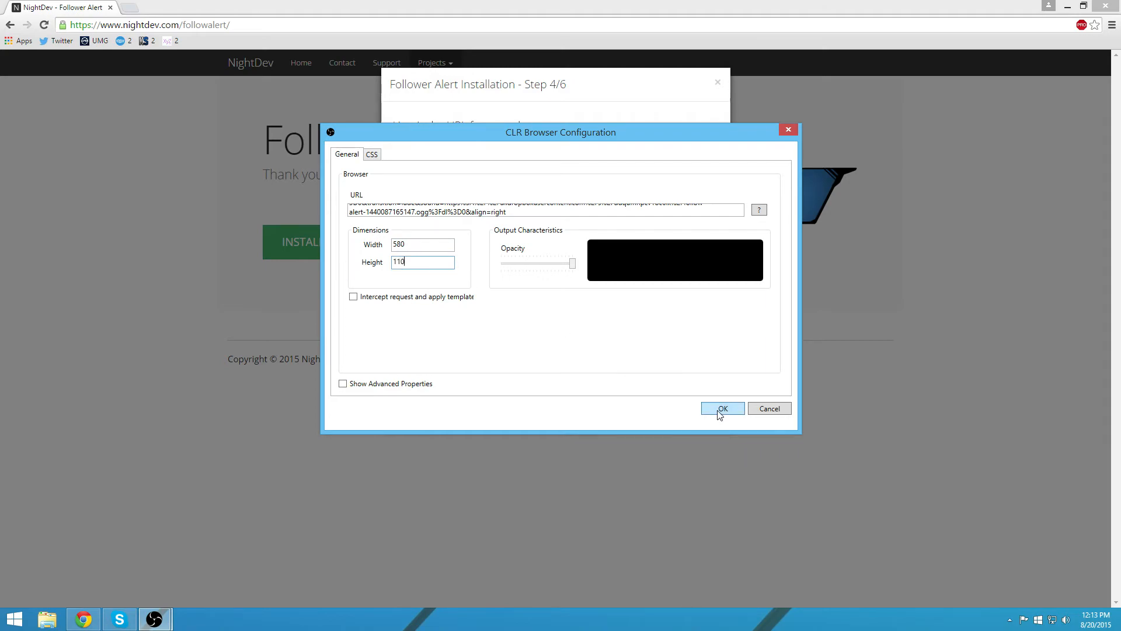
{"action": "left_click", "coordinate": [722, 409]}
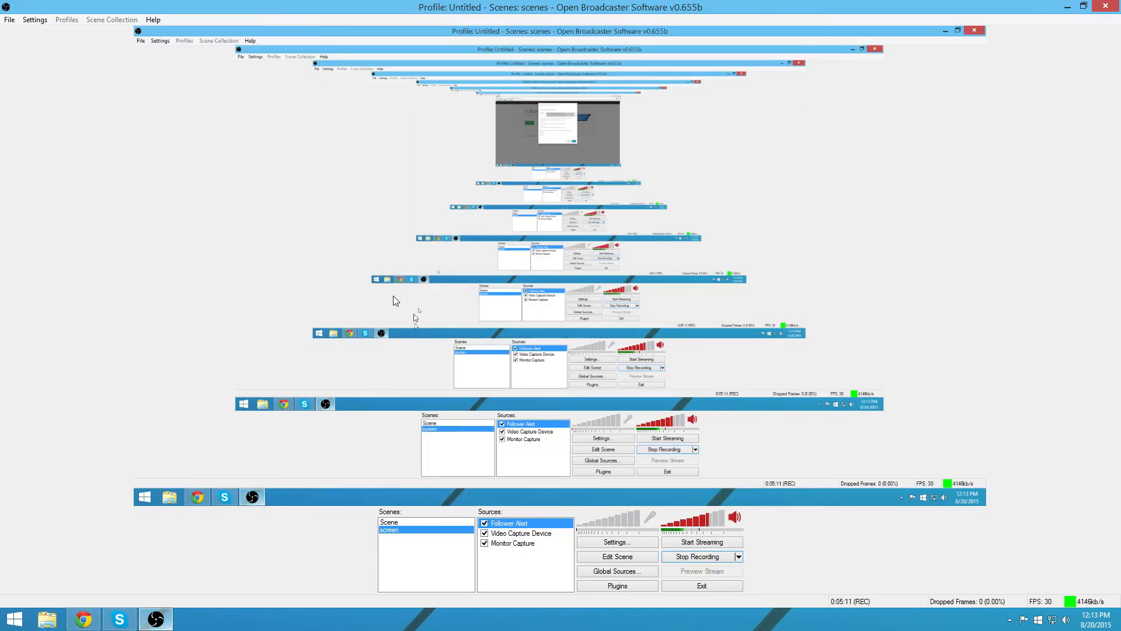
{"action": "left_click", "coordinate": [82, 619]}
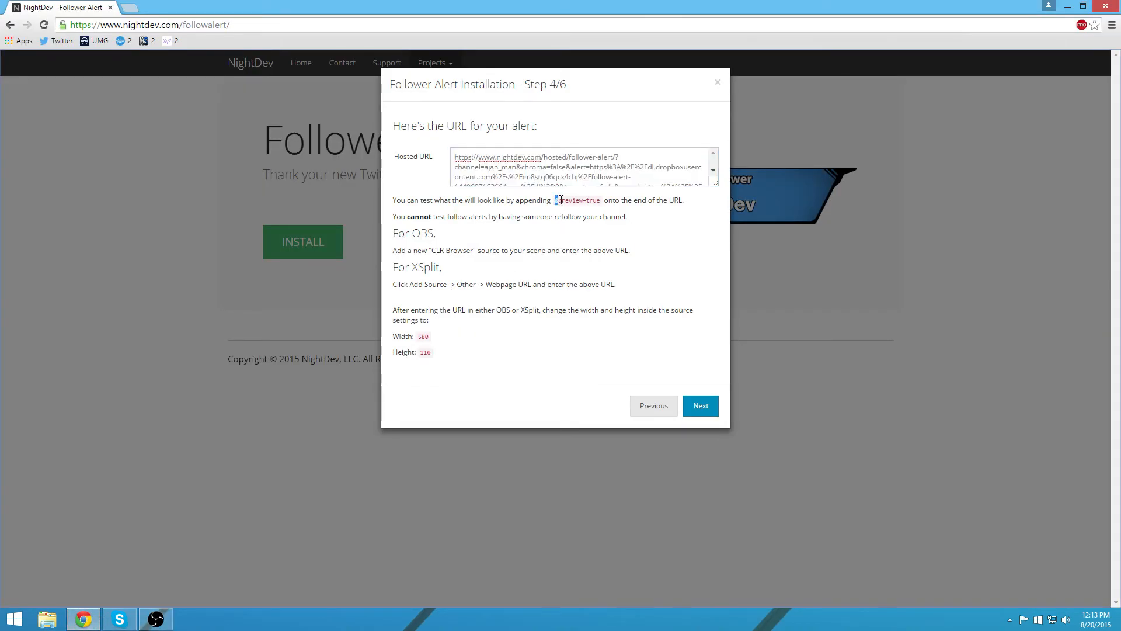
- Copy the '&preview=true' suffix from the step 4 instructions
{"action": "right_click", "coordinate": [576, 200]}
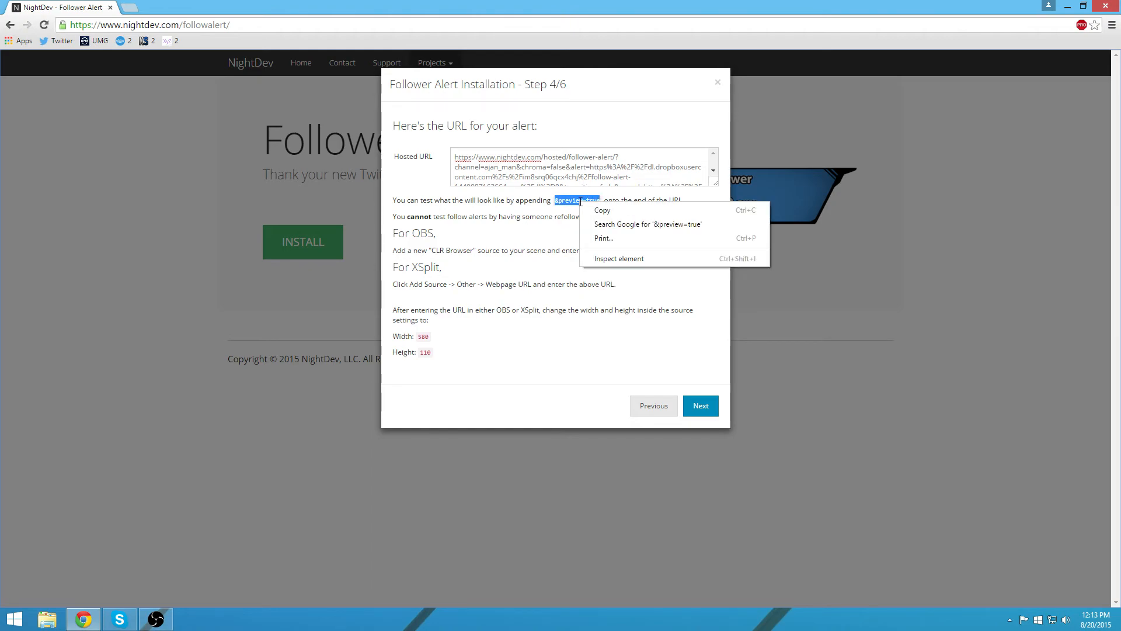
{"action": "left_click", "coordinate": [154, 619]}
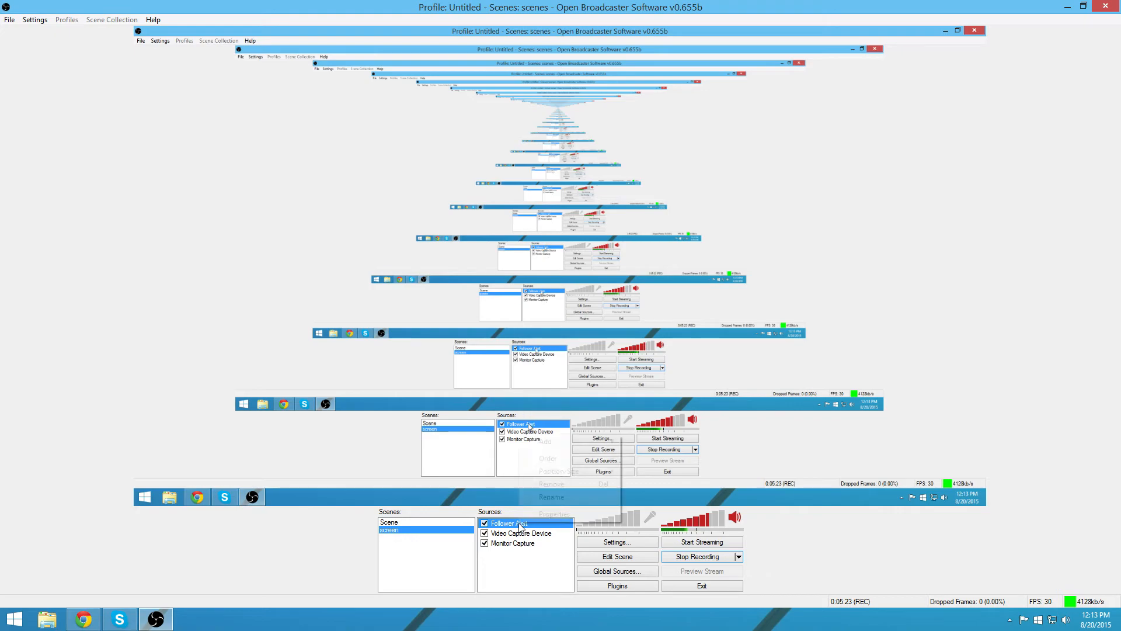
- Append '&preview=true' to the Follower Alert source's URL in its properties
{"action": "left_click", "coordinate": [552, 513]}
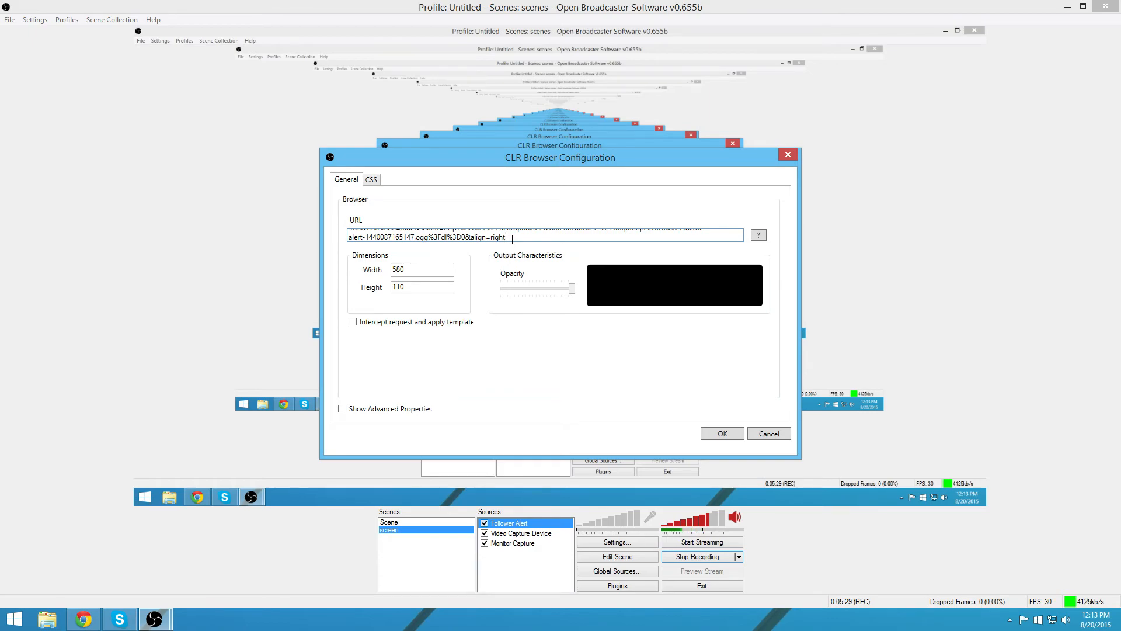
{"action": "type", "text": "&preview=true"}
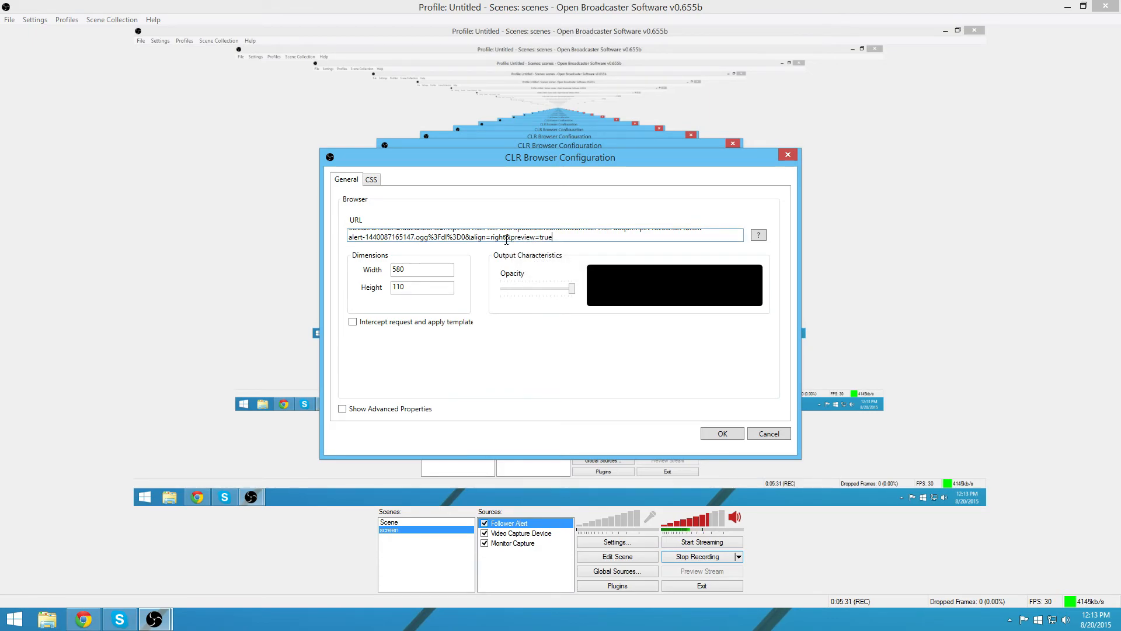